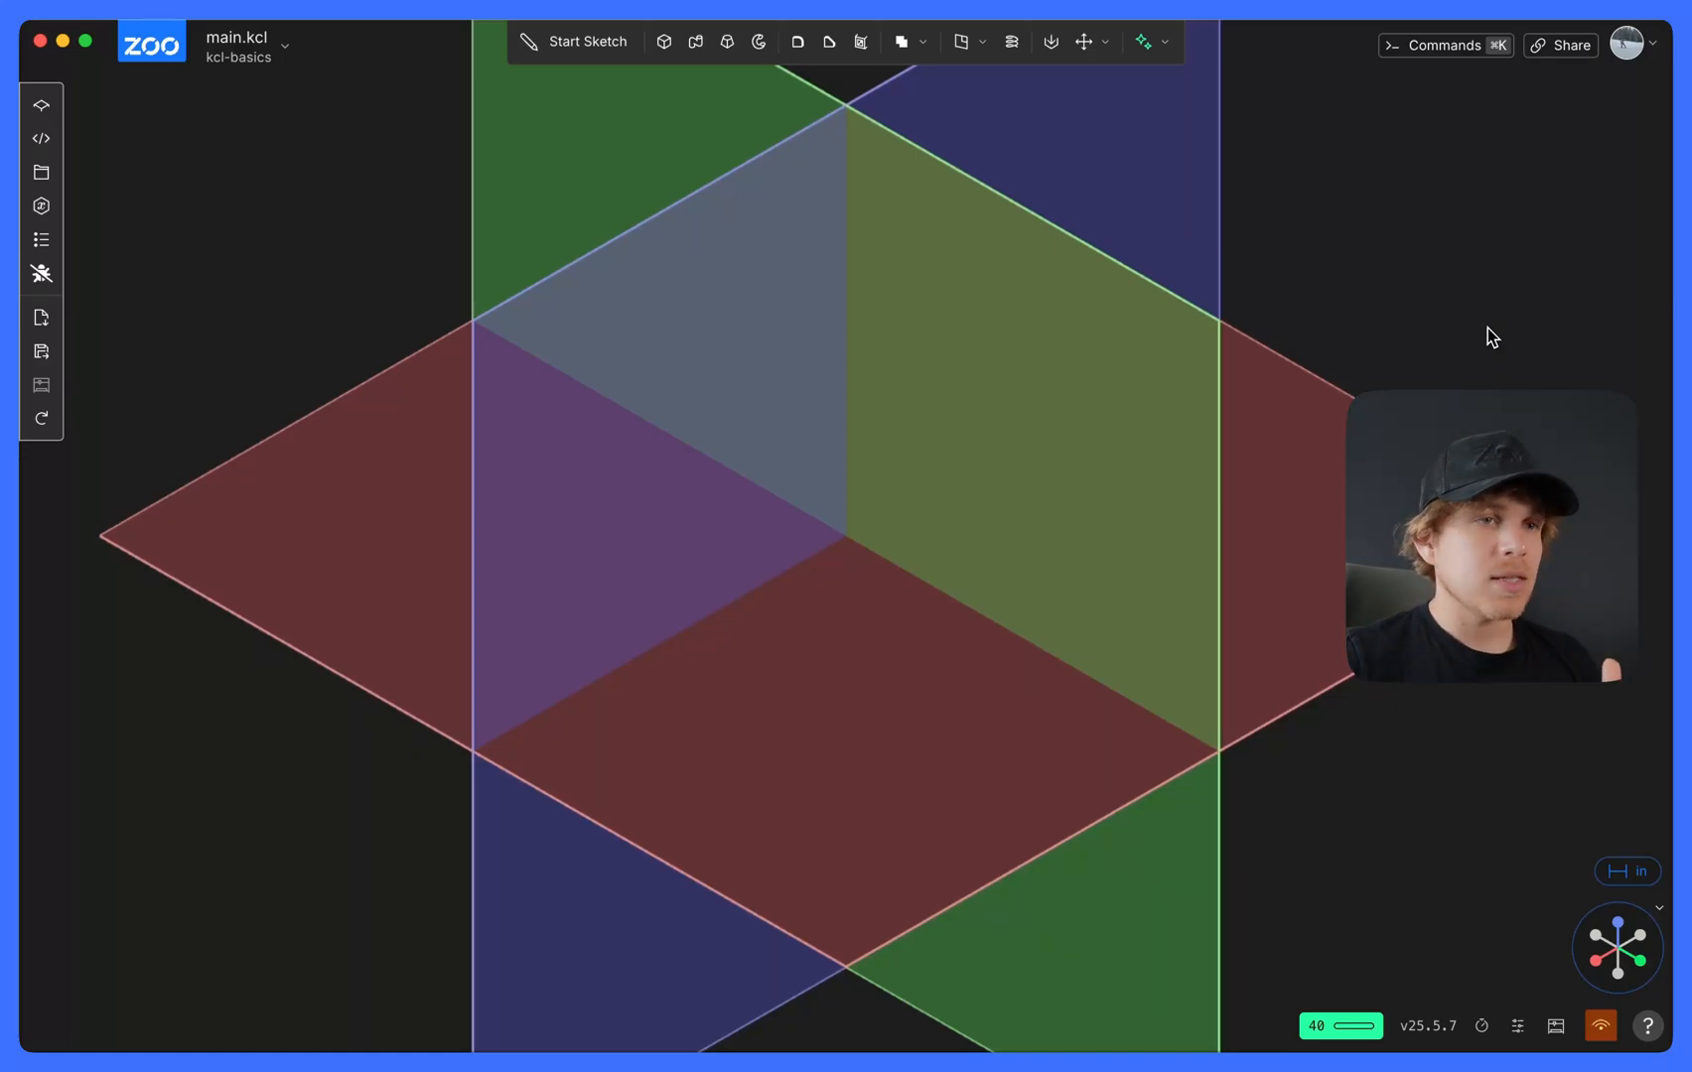
# - Show the main.kcl code pane and place the cursor on empty line 3
pyautogui.click(41, 138)
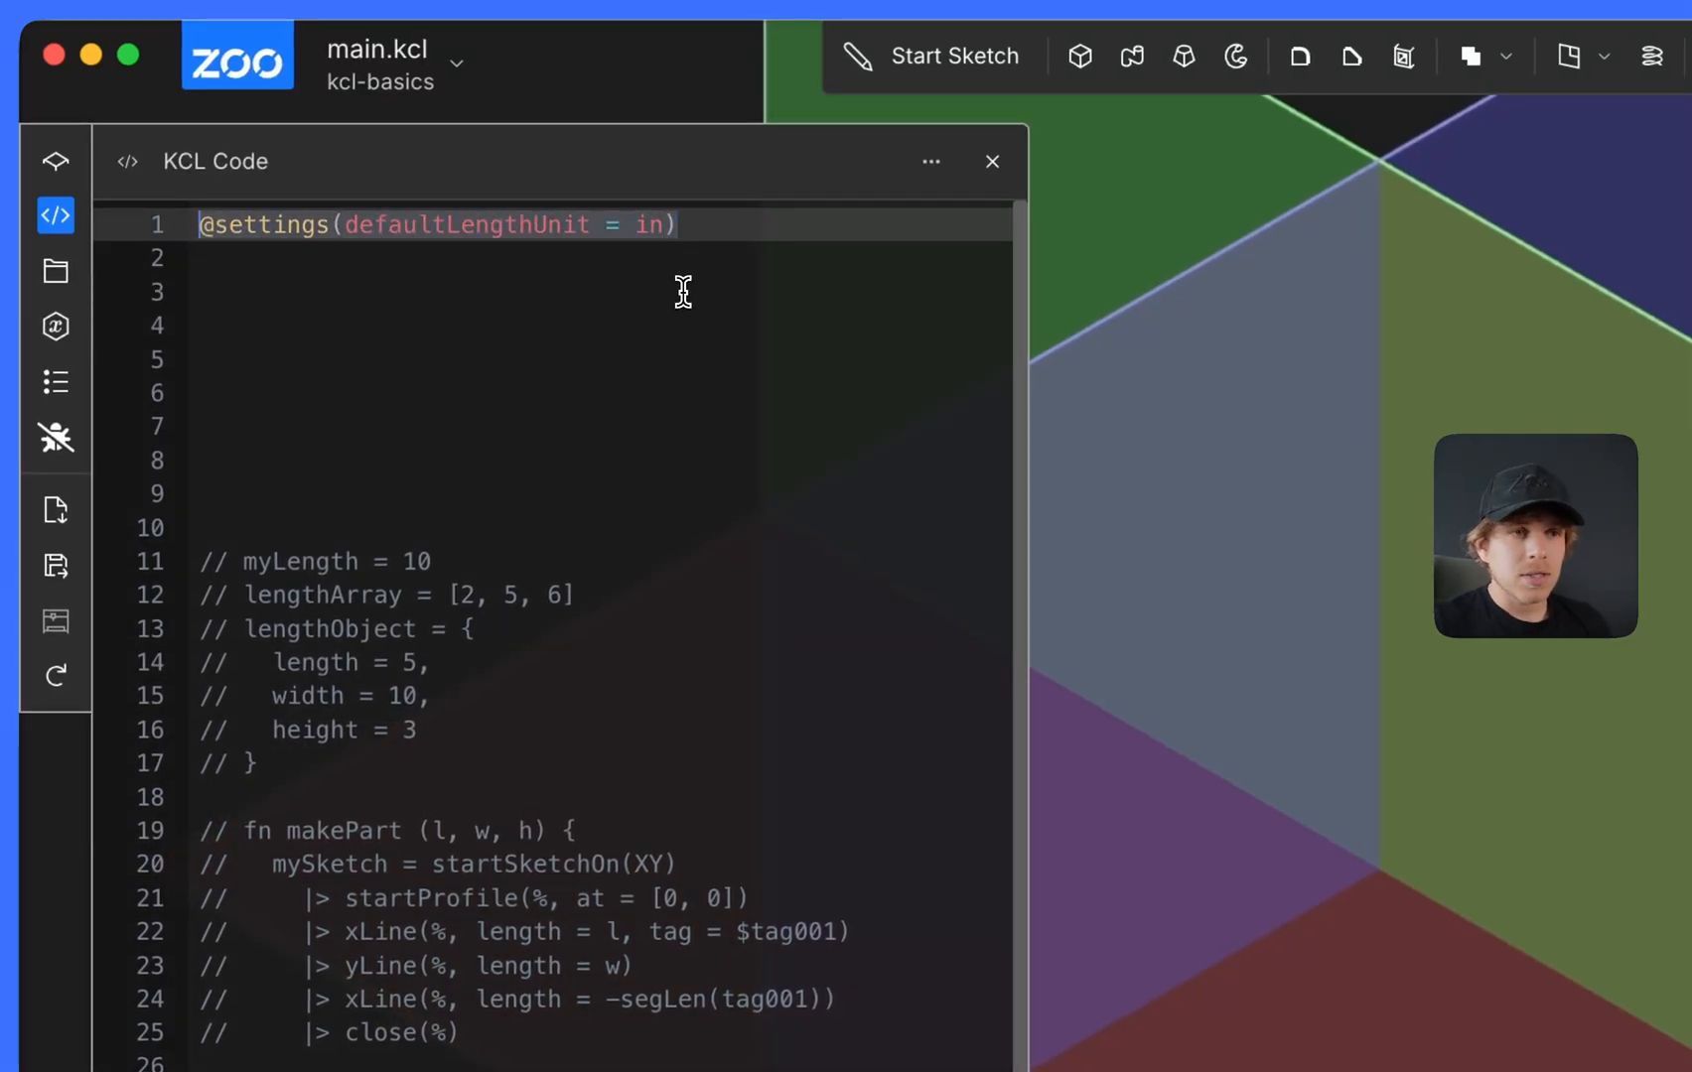
pyautogui.click(992, 161)
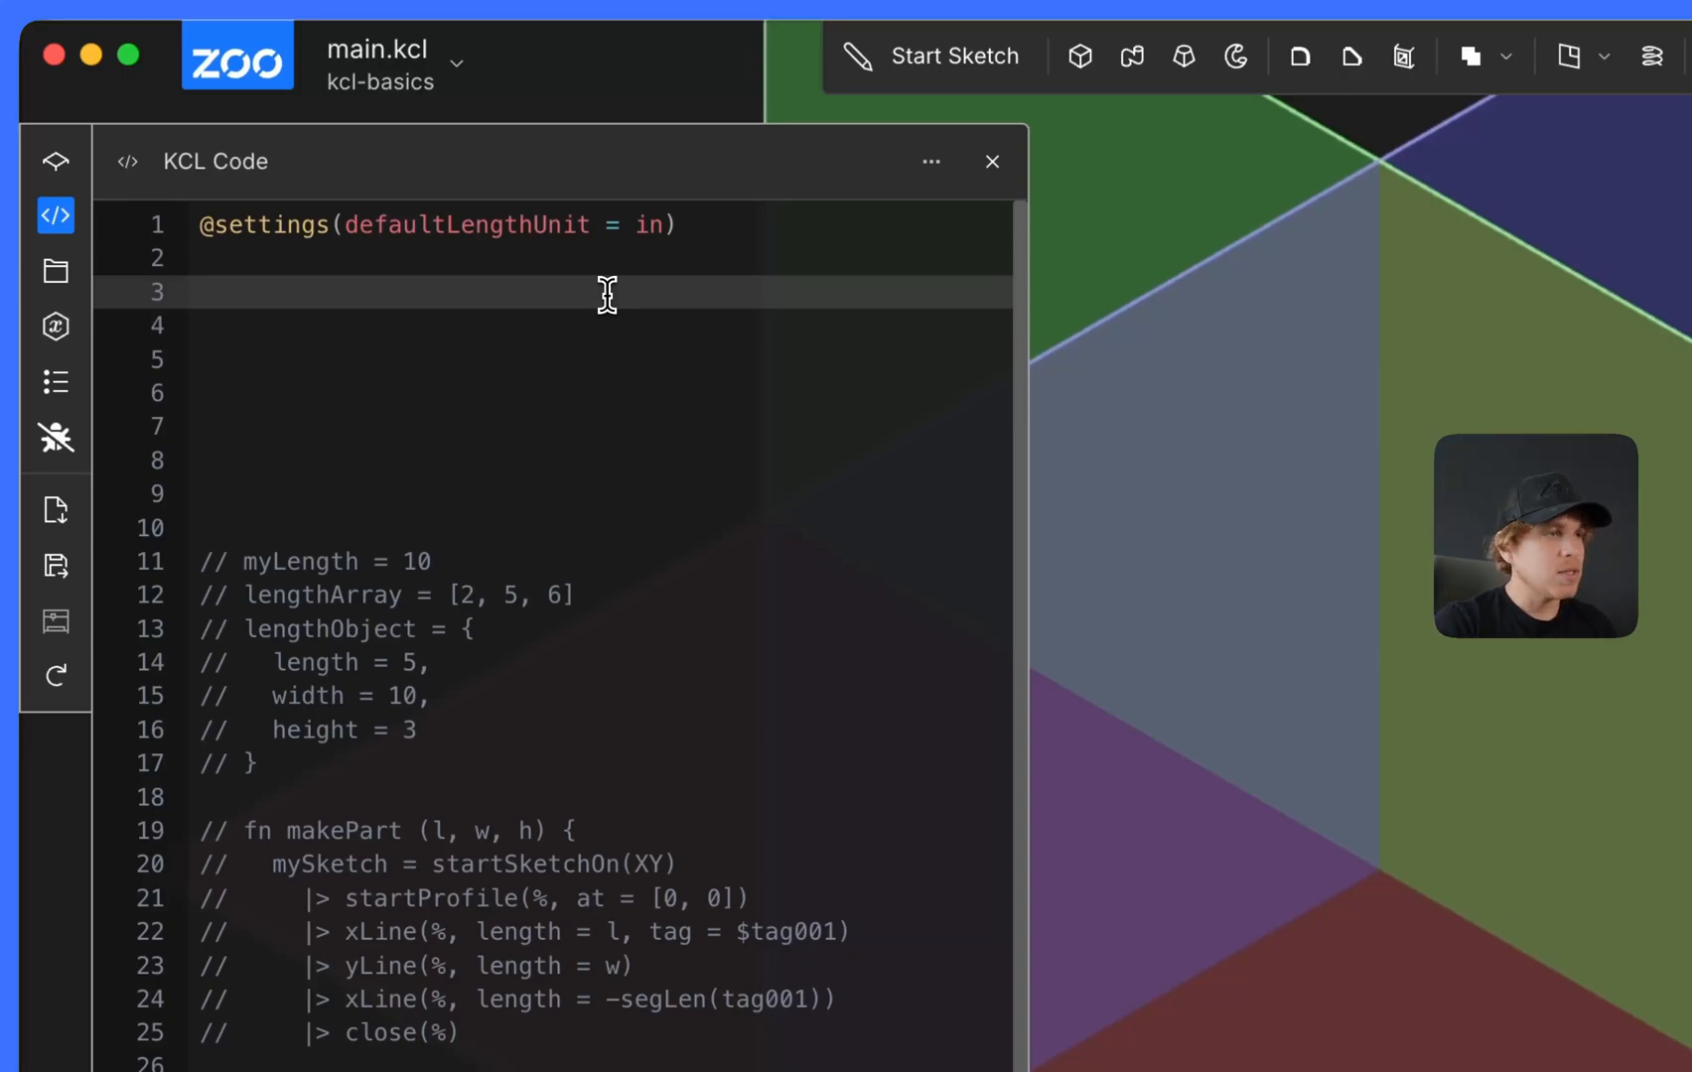
# - Write exampleSketch on XY: startProfile, xLine 10, yLine 10, xLine -10, close(%)
pyautogui.write('example')
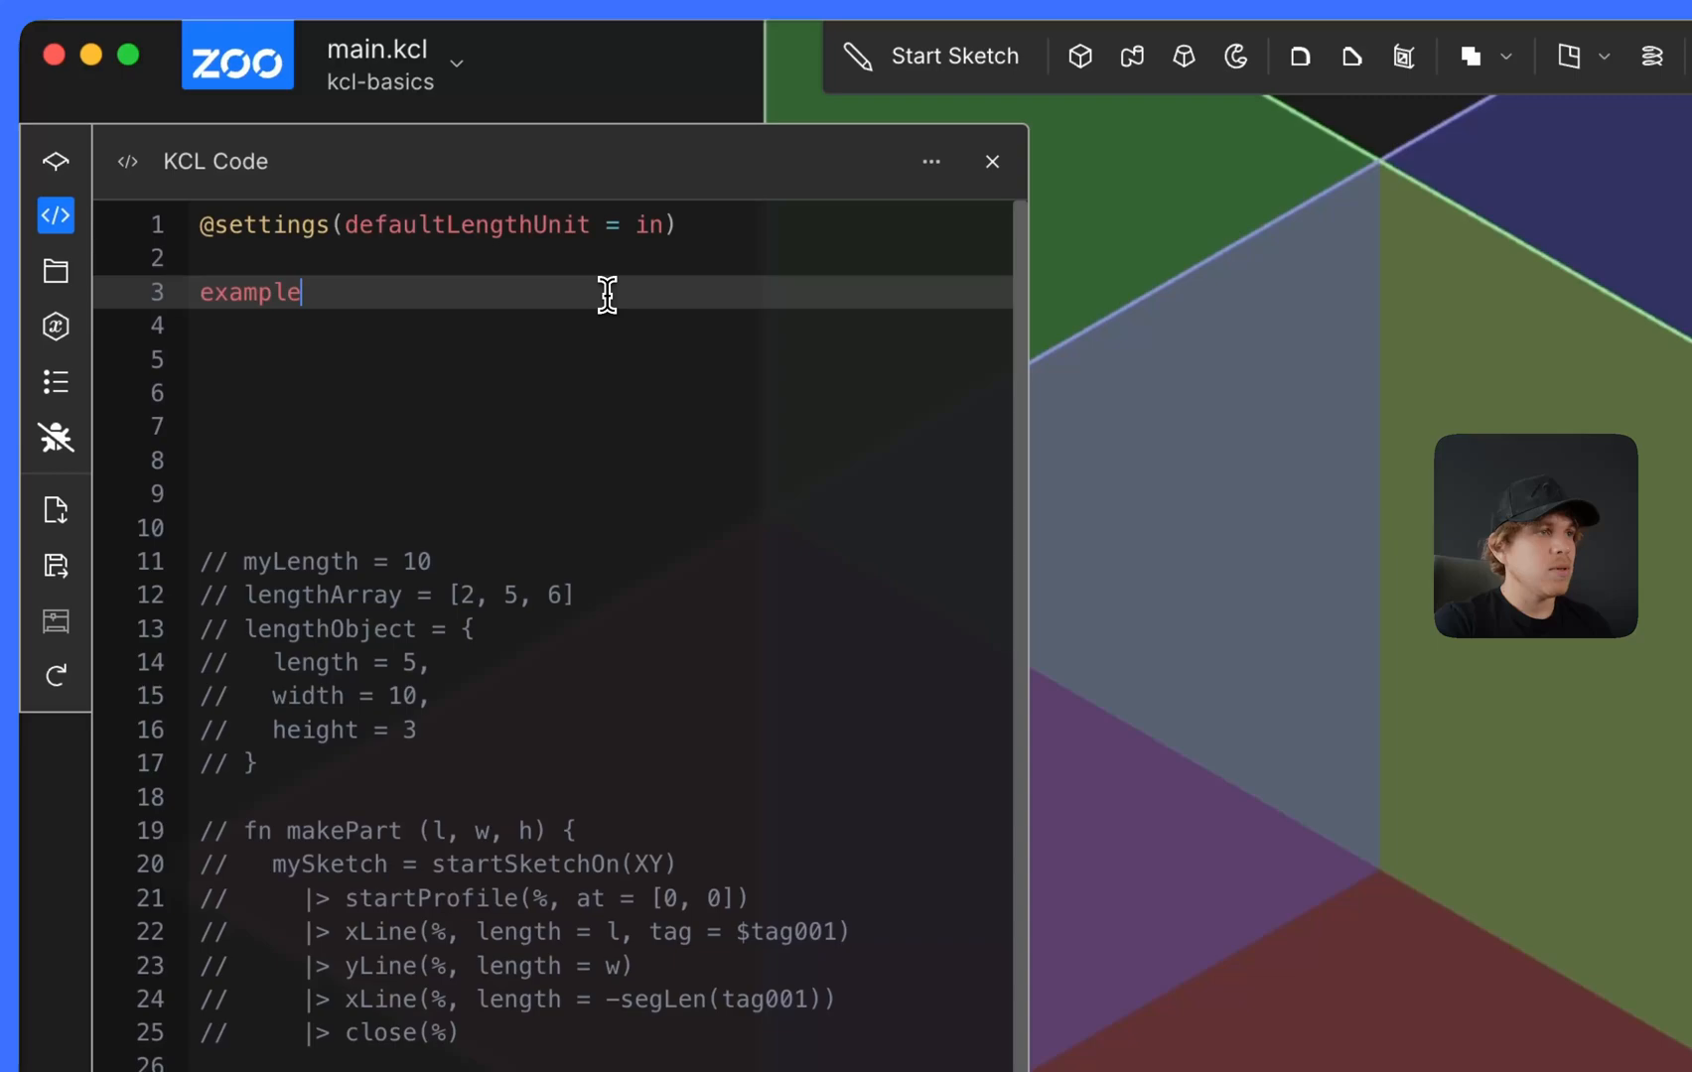
pyautogui.write('Sketch = s')
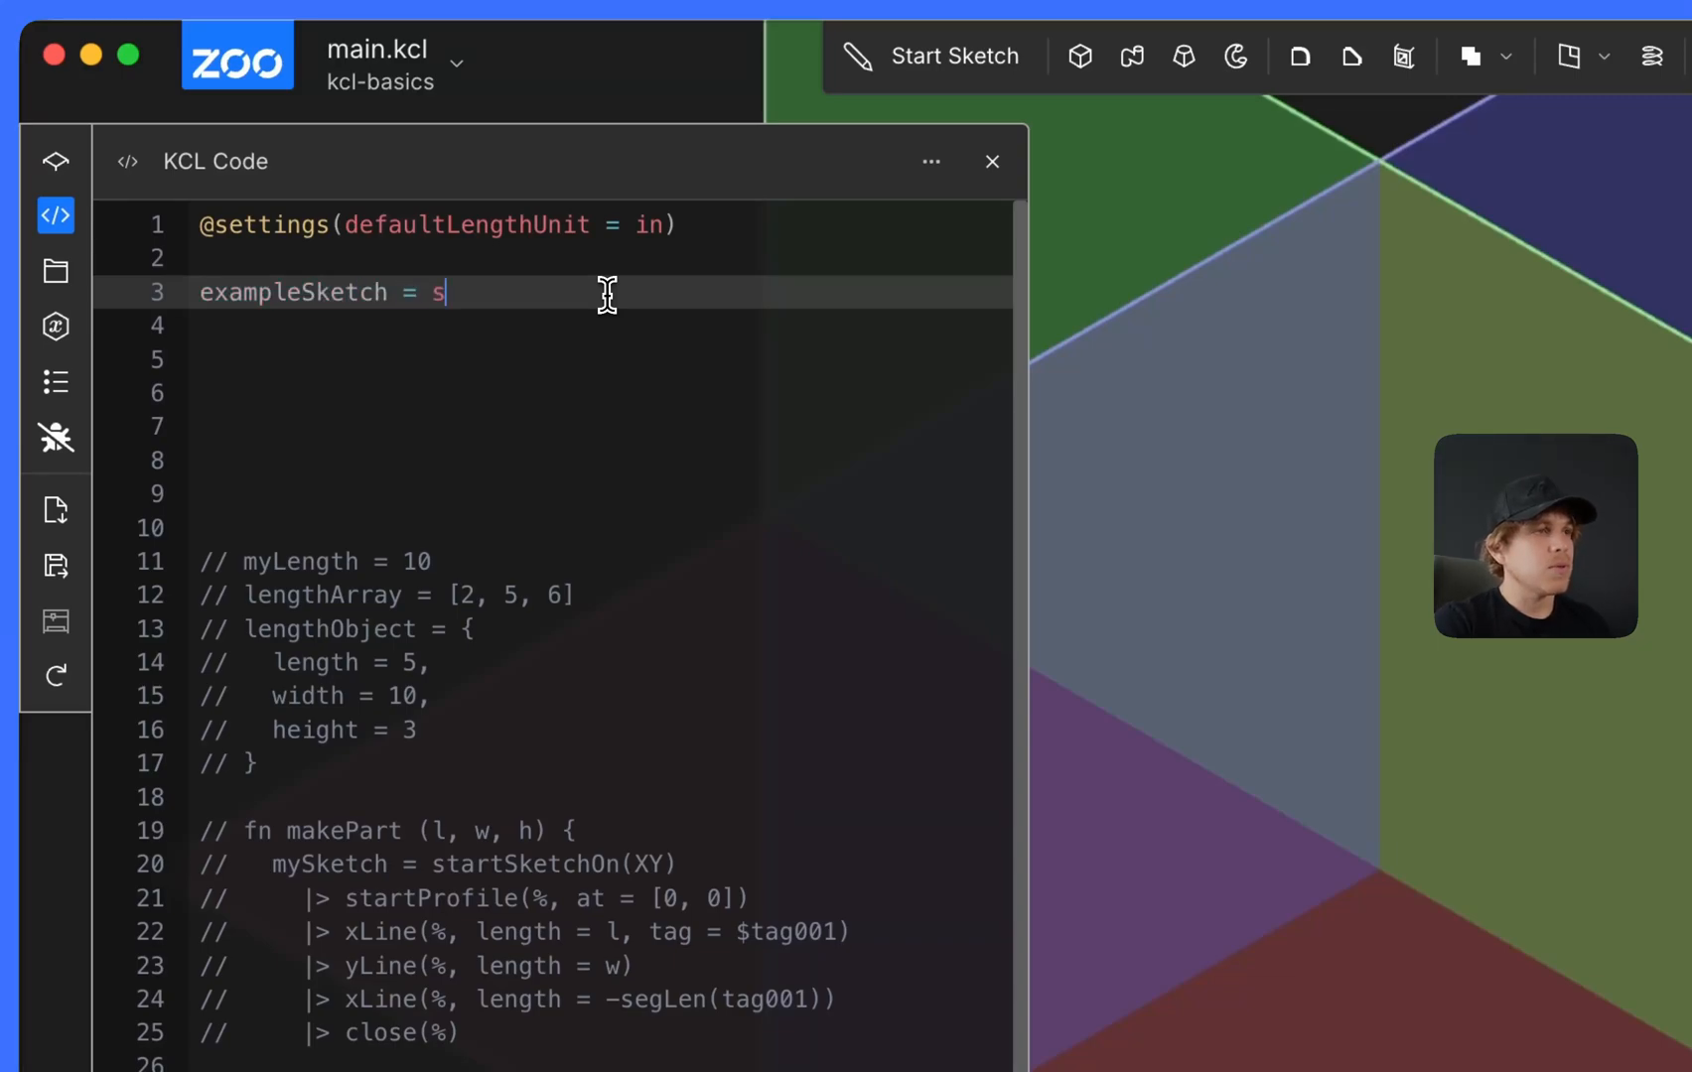
pyautogui.write('tartSketchOn(XY)')
pyautogui.click(599, 325)
pyautogui.write('|>')
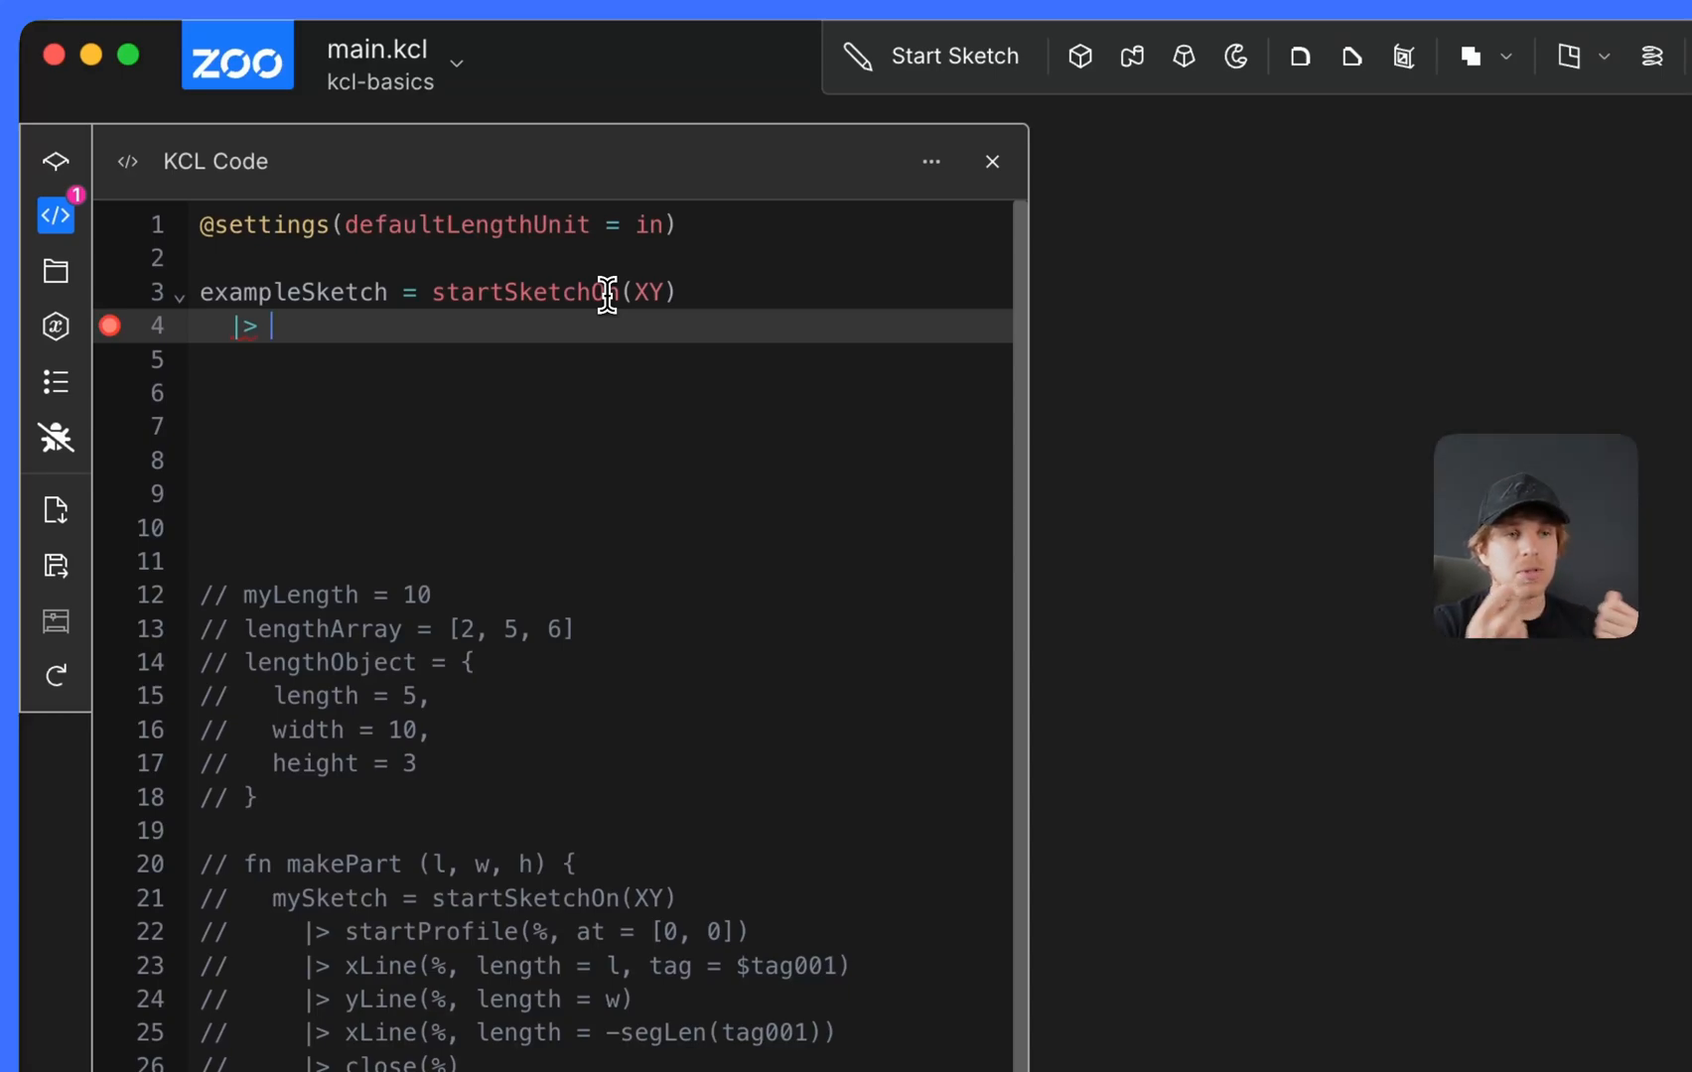
pyautogui.write('startProfile(%, at = [0, 0')
pyautogui.write('|> x')
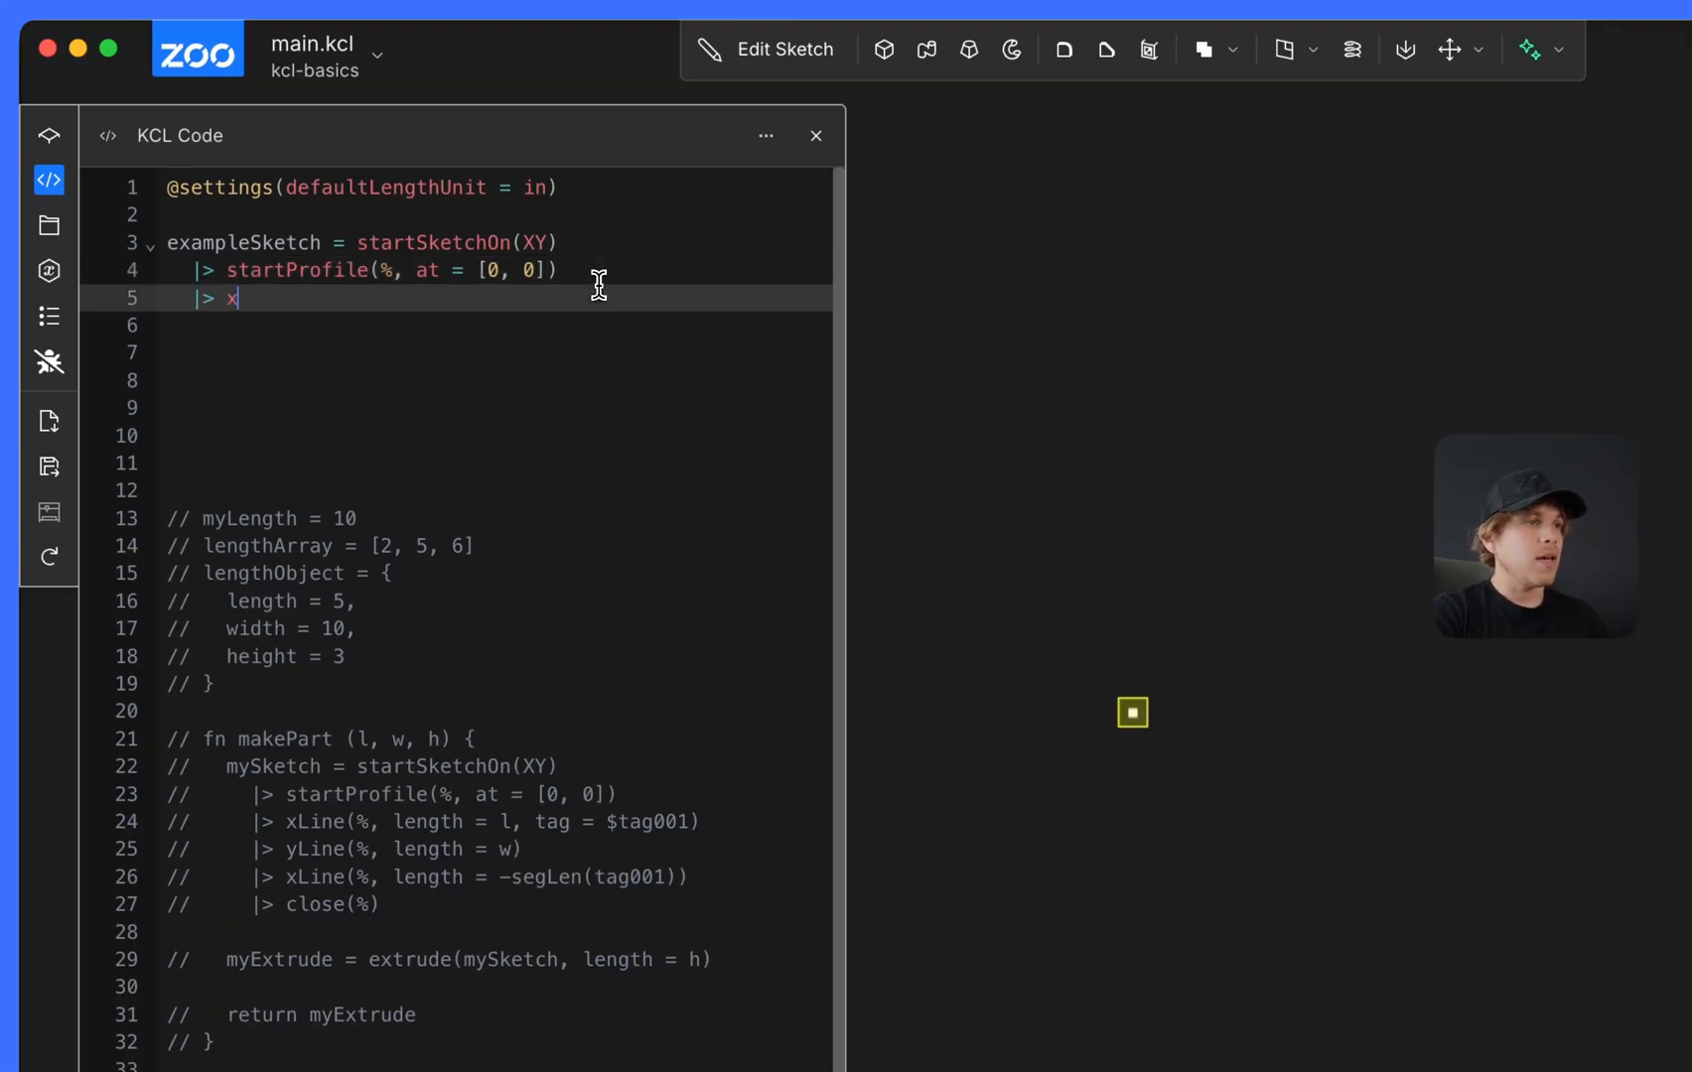
pyautogui.write('Line(%, length = 3.14)')
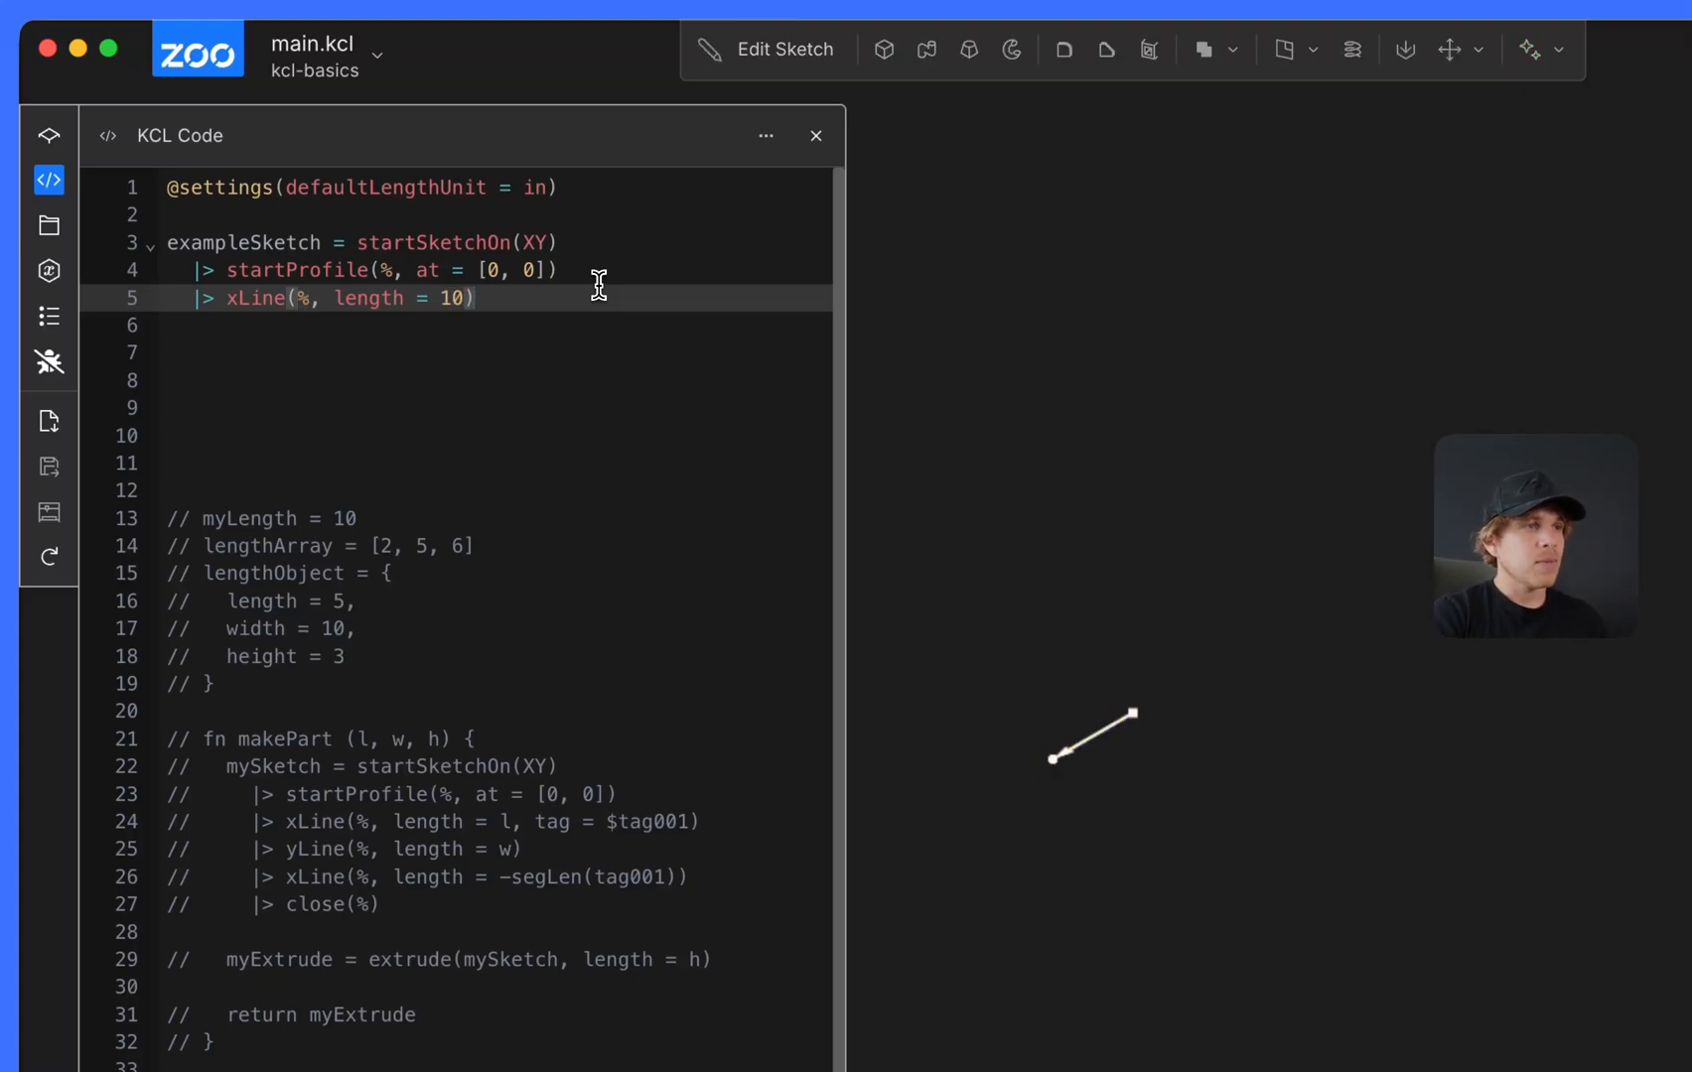
pyautogui.write('|> yline(%, length = 10')
pyautogui.write('|> xLine(%, length = -10')
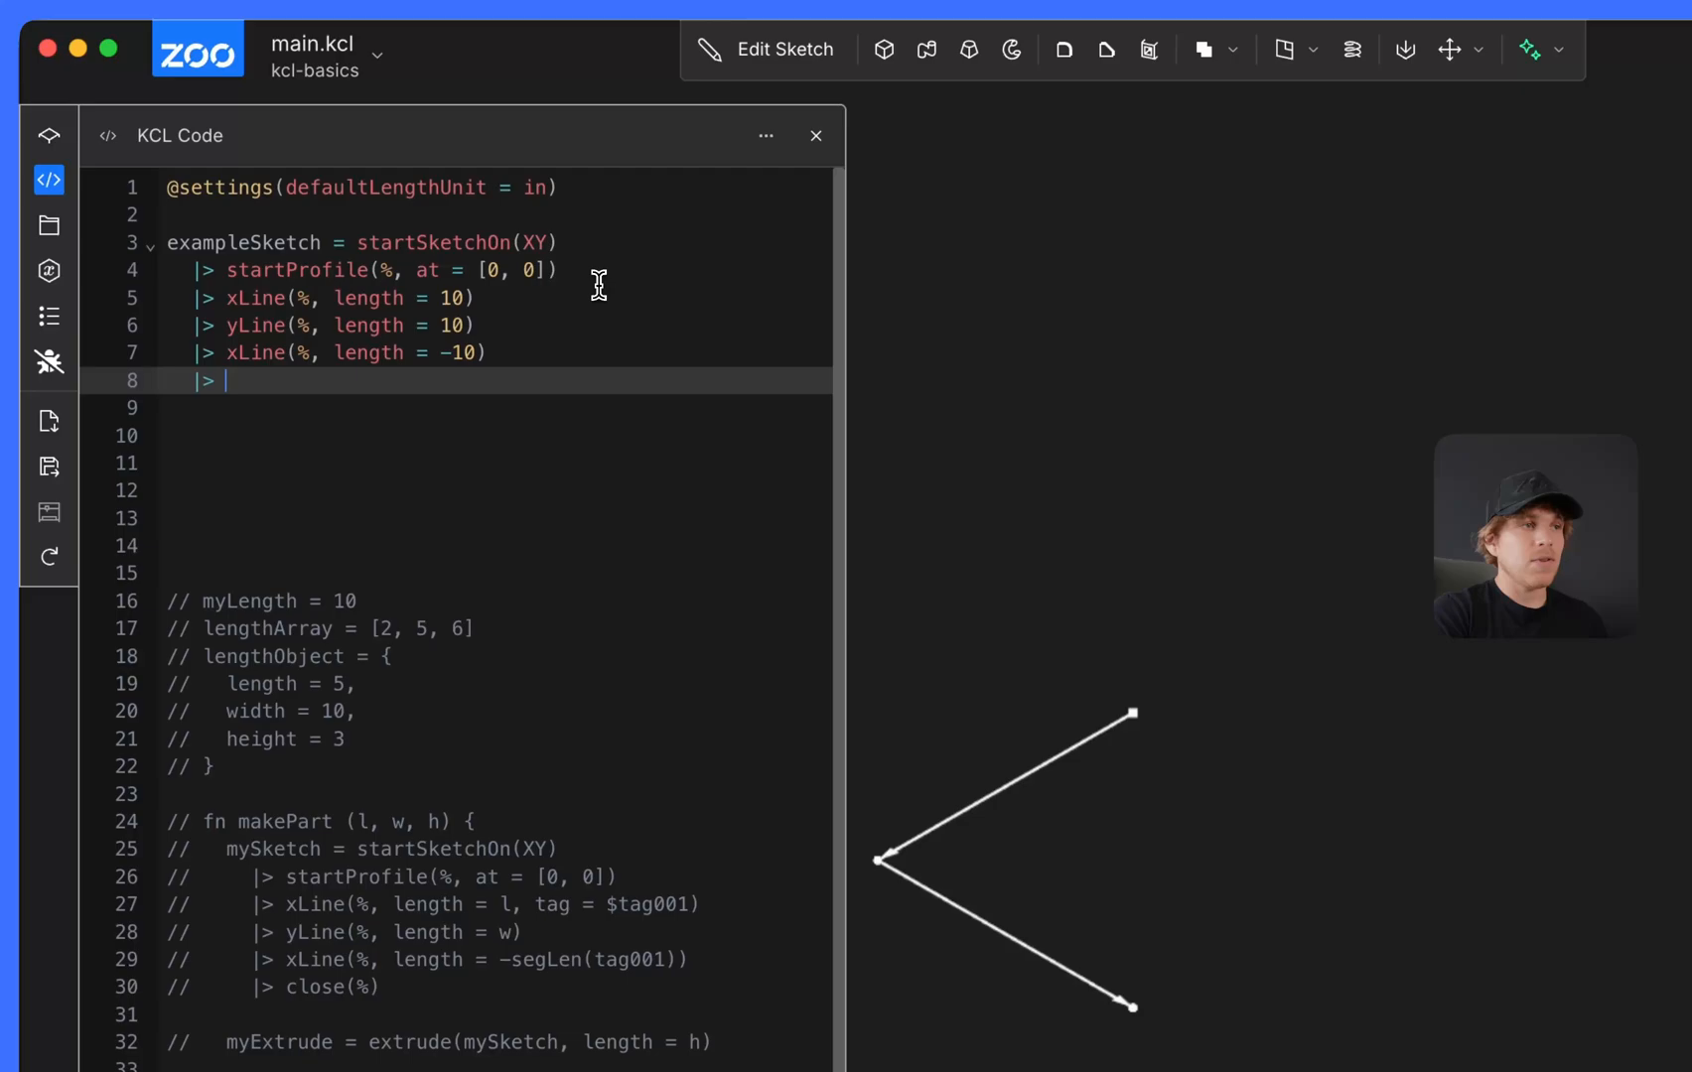
pyautogui.write('close(%)')
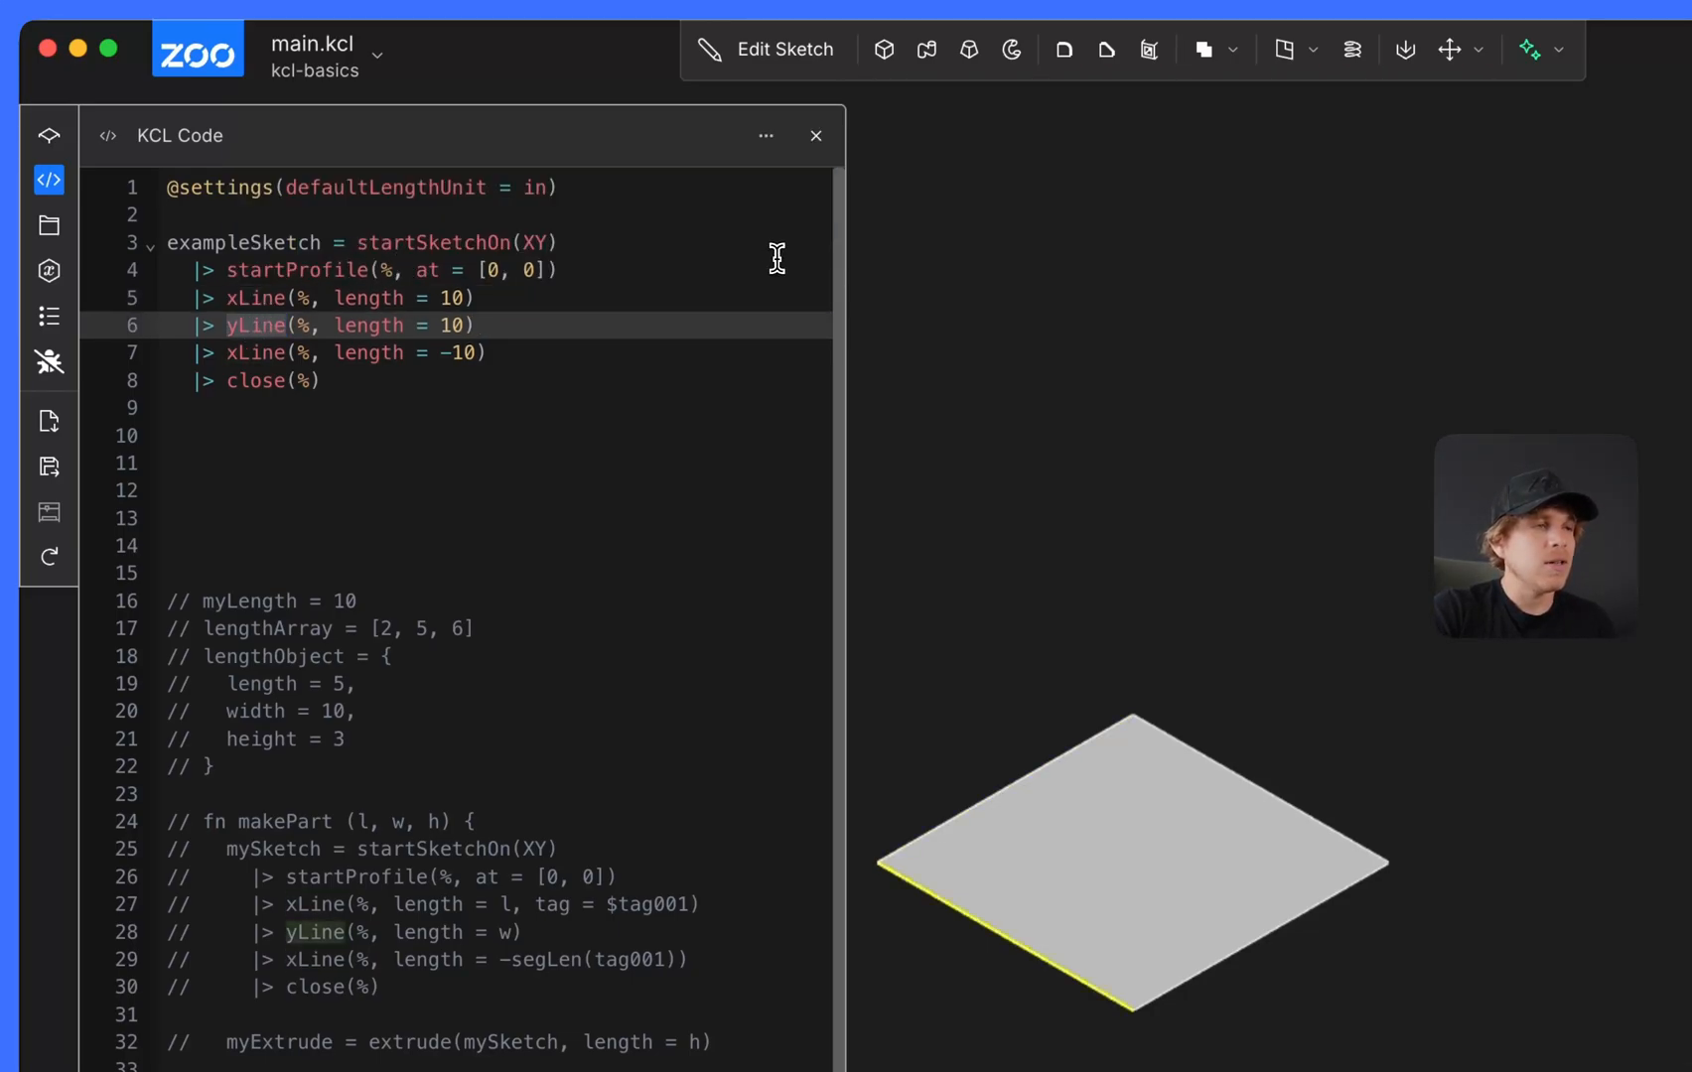
# - Add exampleExtrude = extrude(exampleSketch, length = 10) on a new line
pyautogui.click(765, 136)
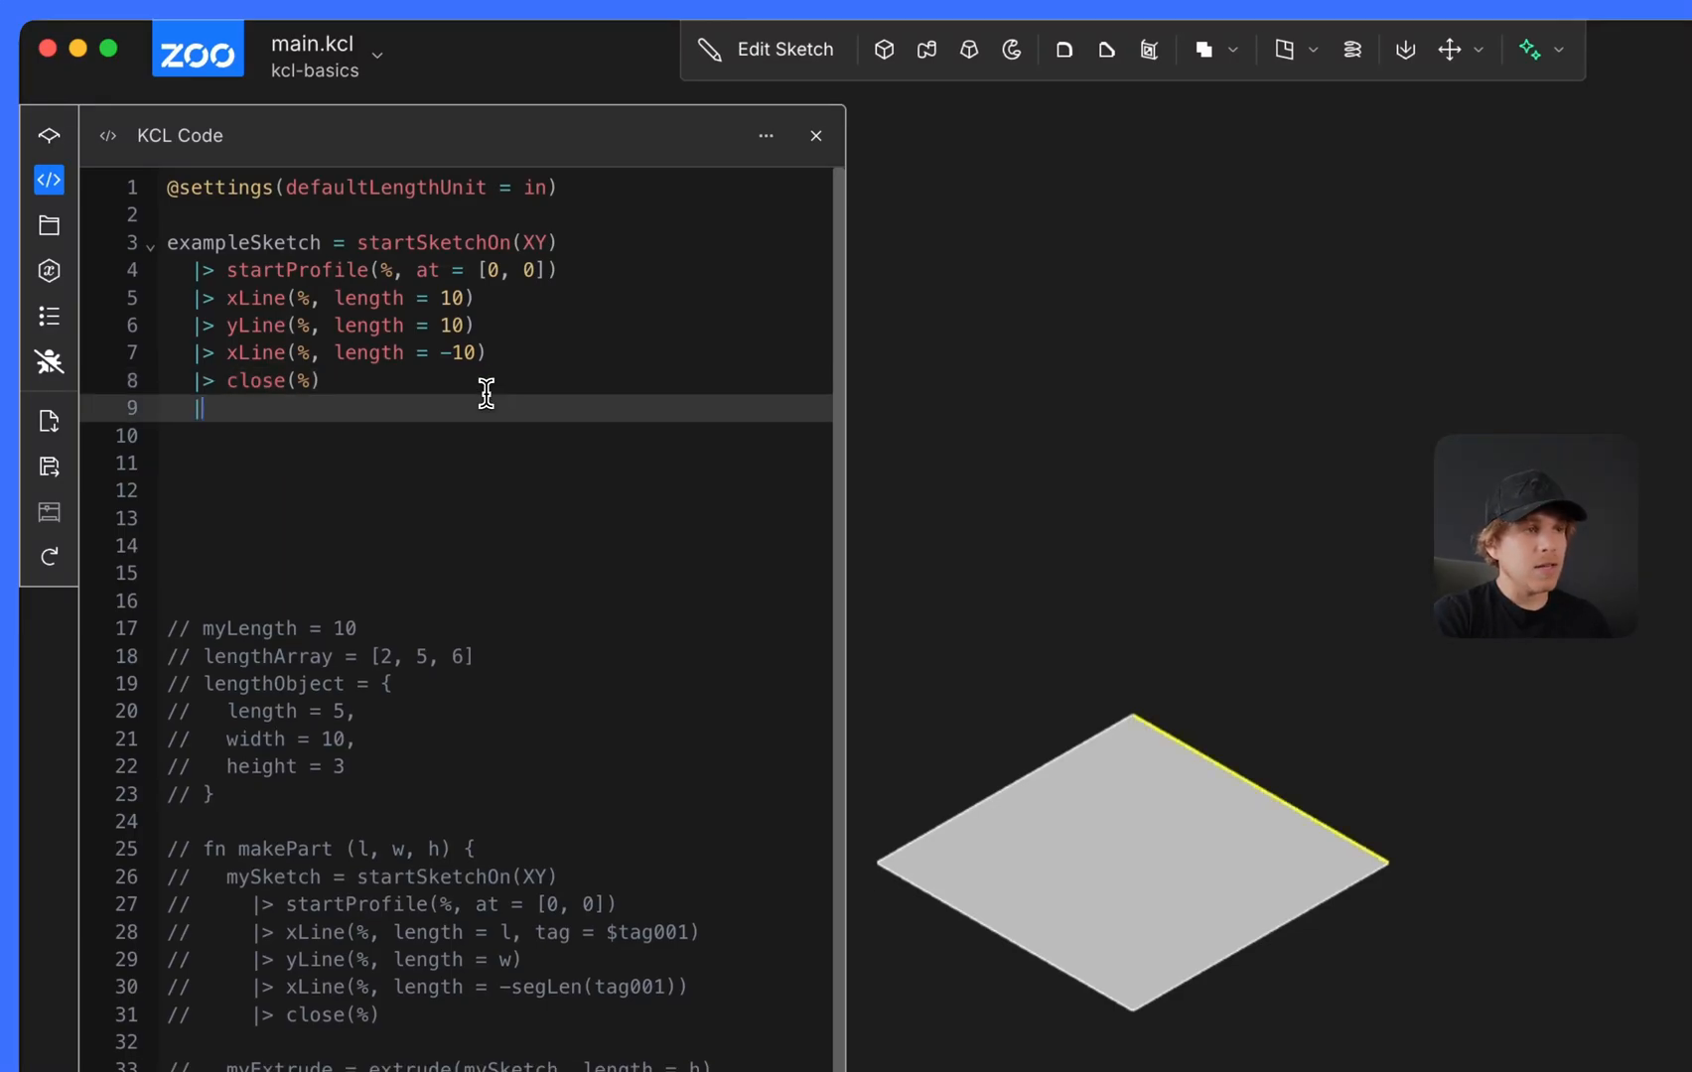
pyautogui.write('|>')
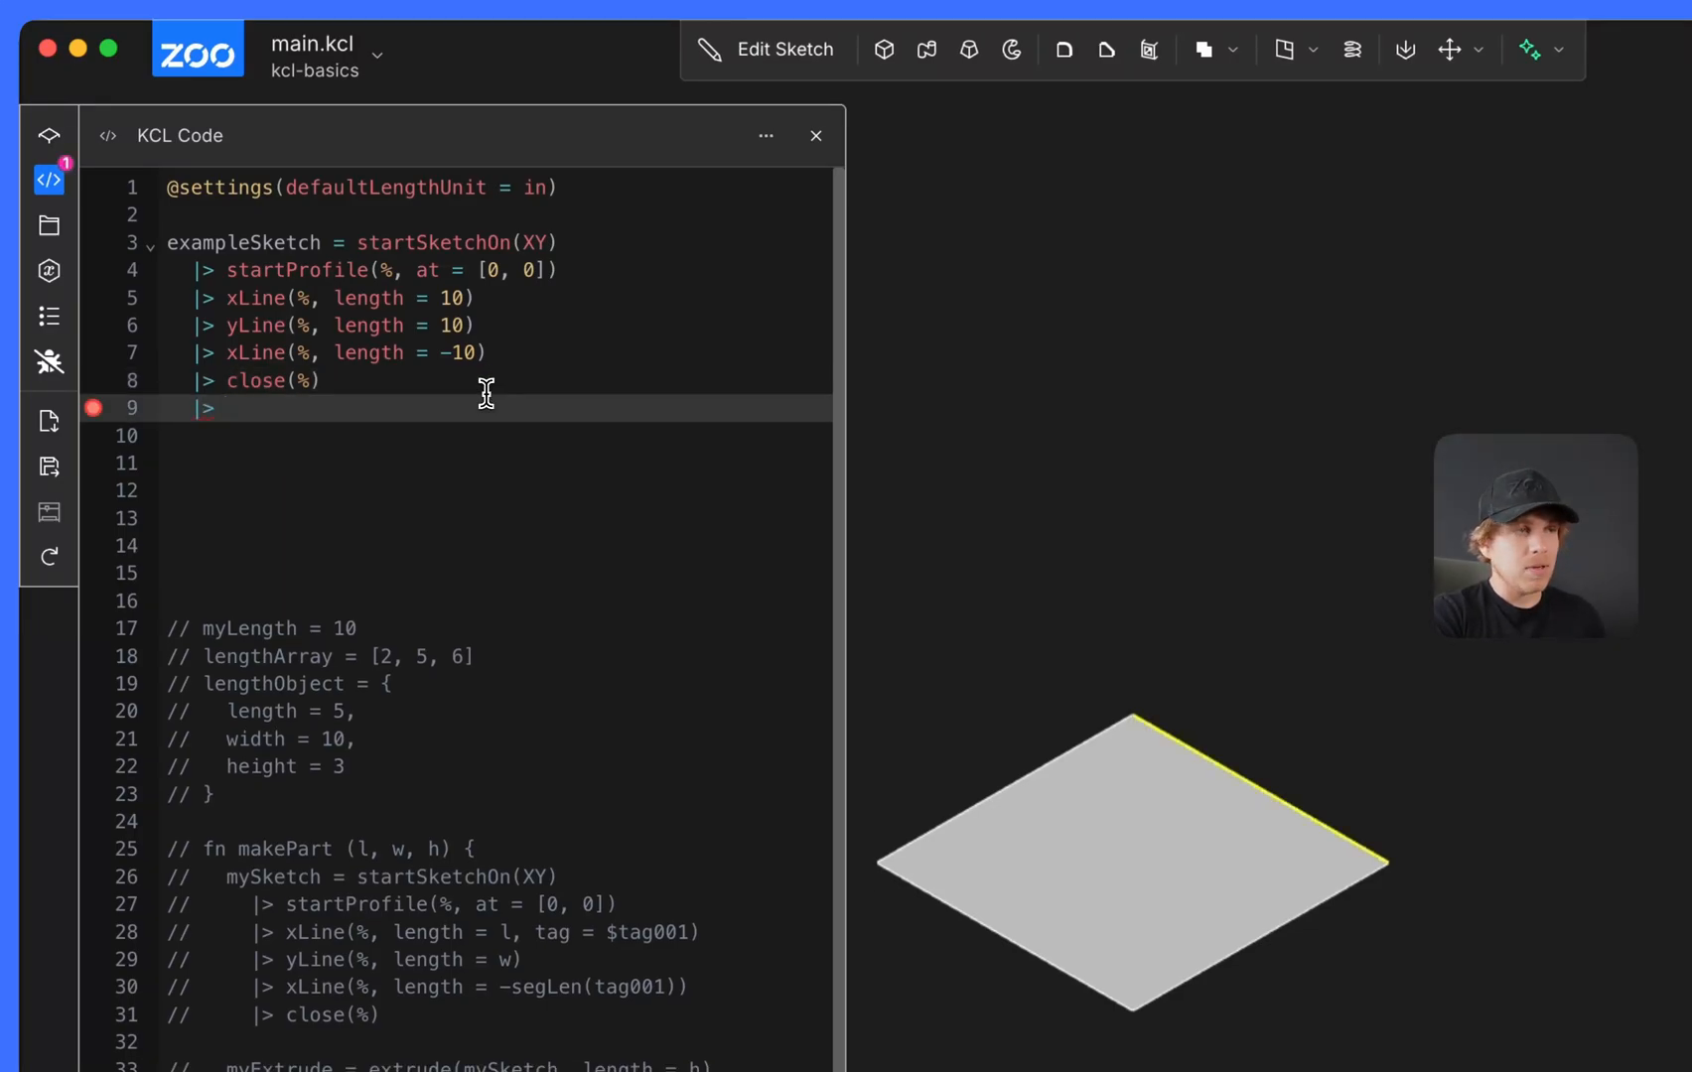
pyautogui.write('extrude(%, length = 10')
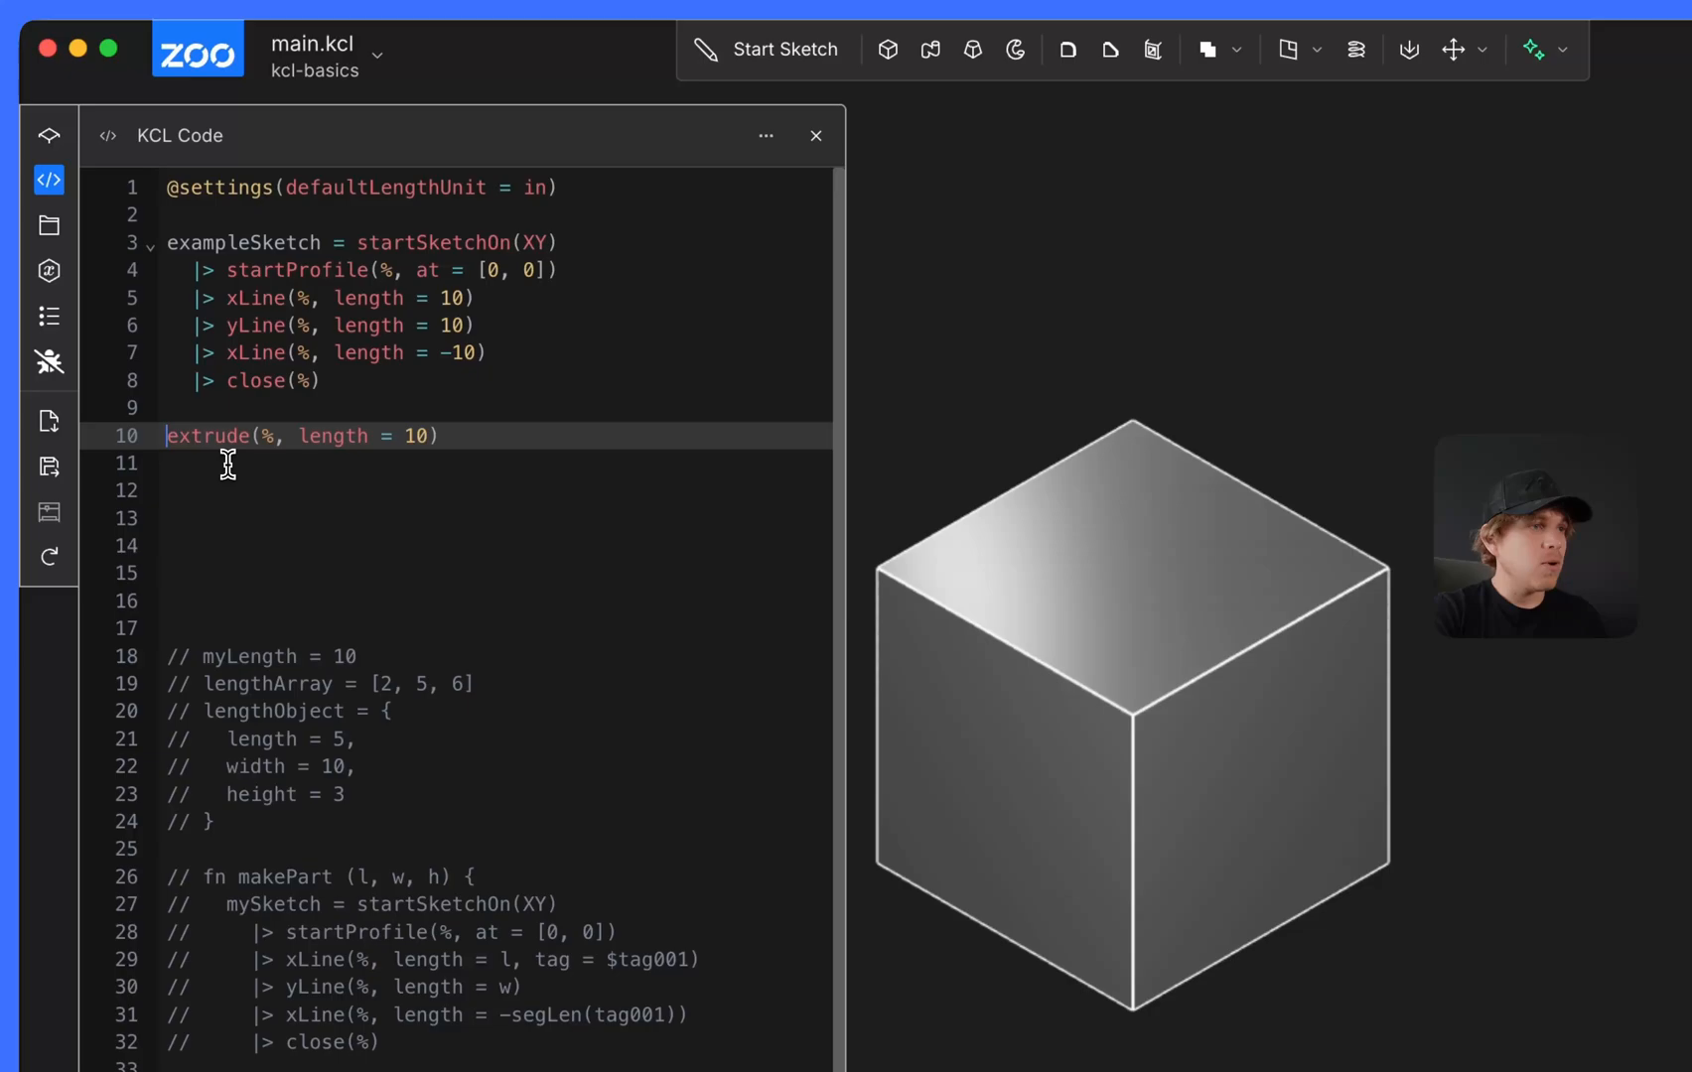
pyautogui.write('example')
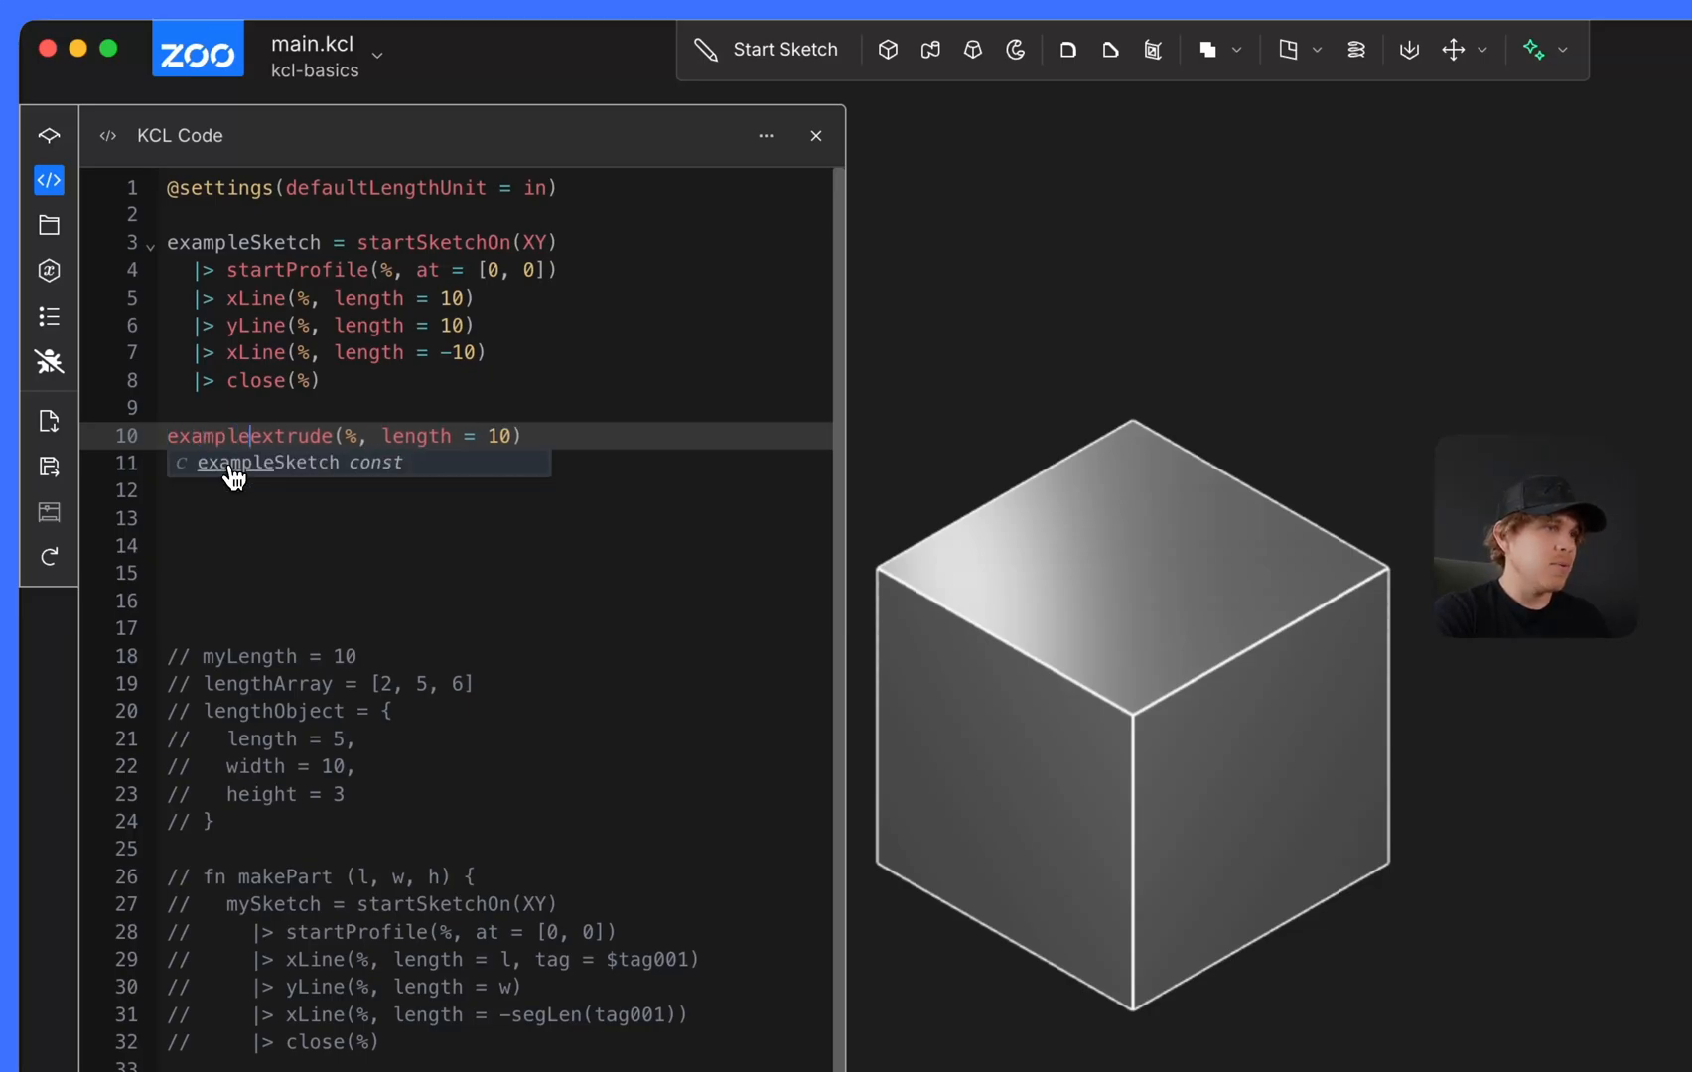
pyautogui.write('Extrude =')
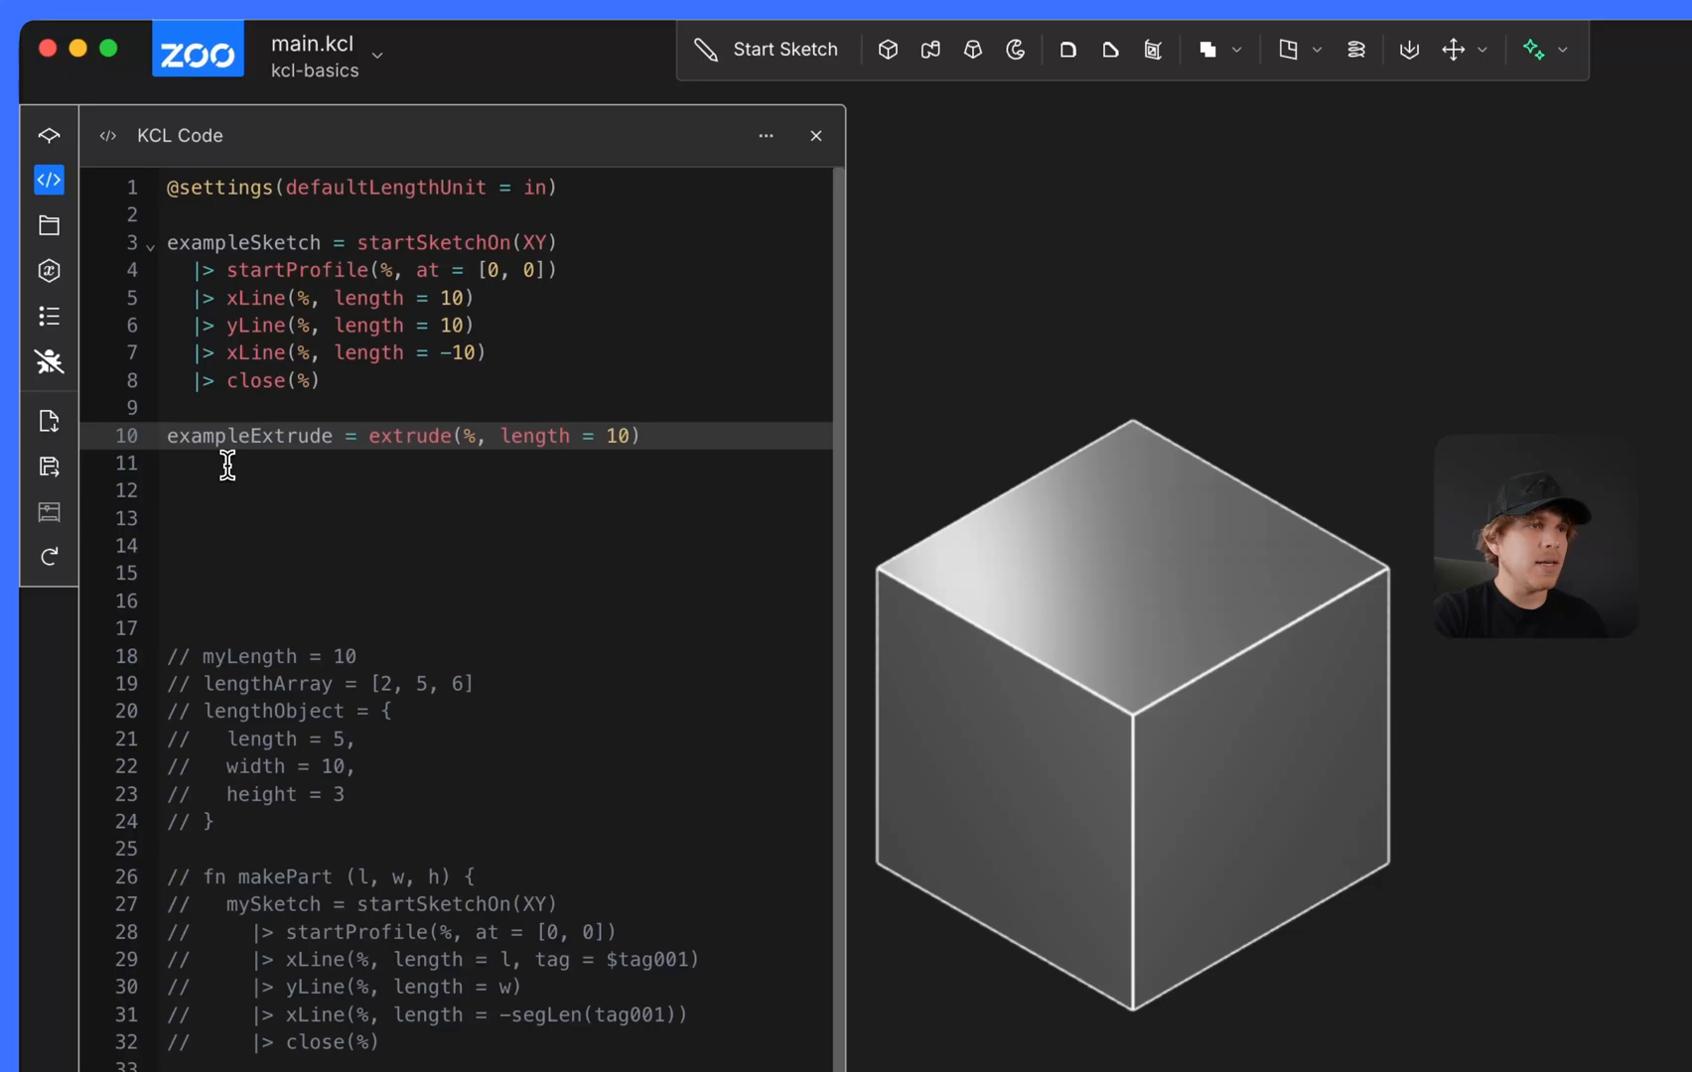
pyautogui.write('exam')
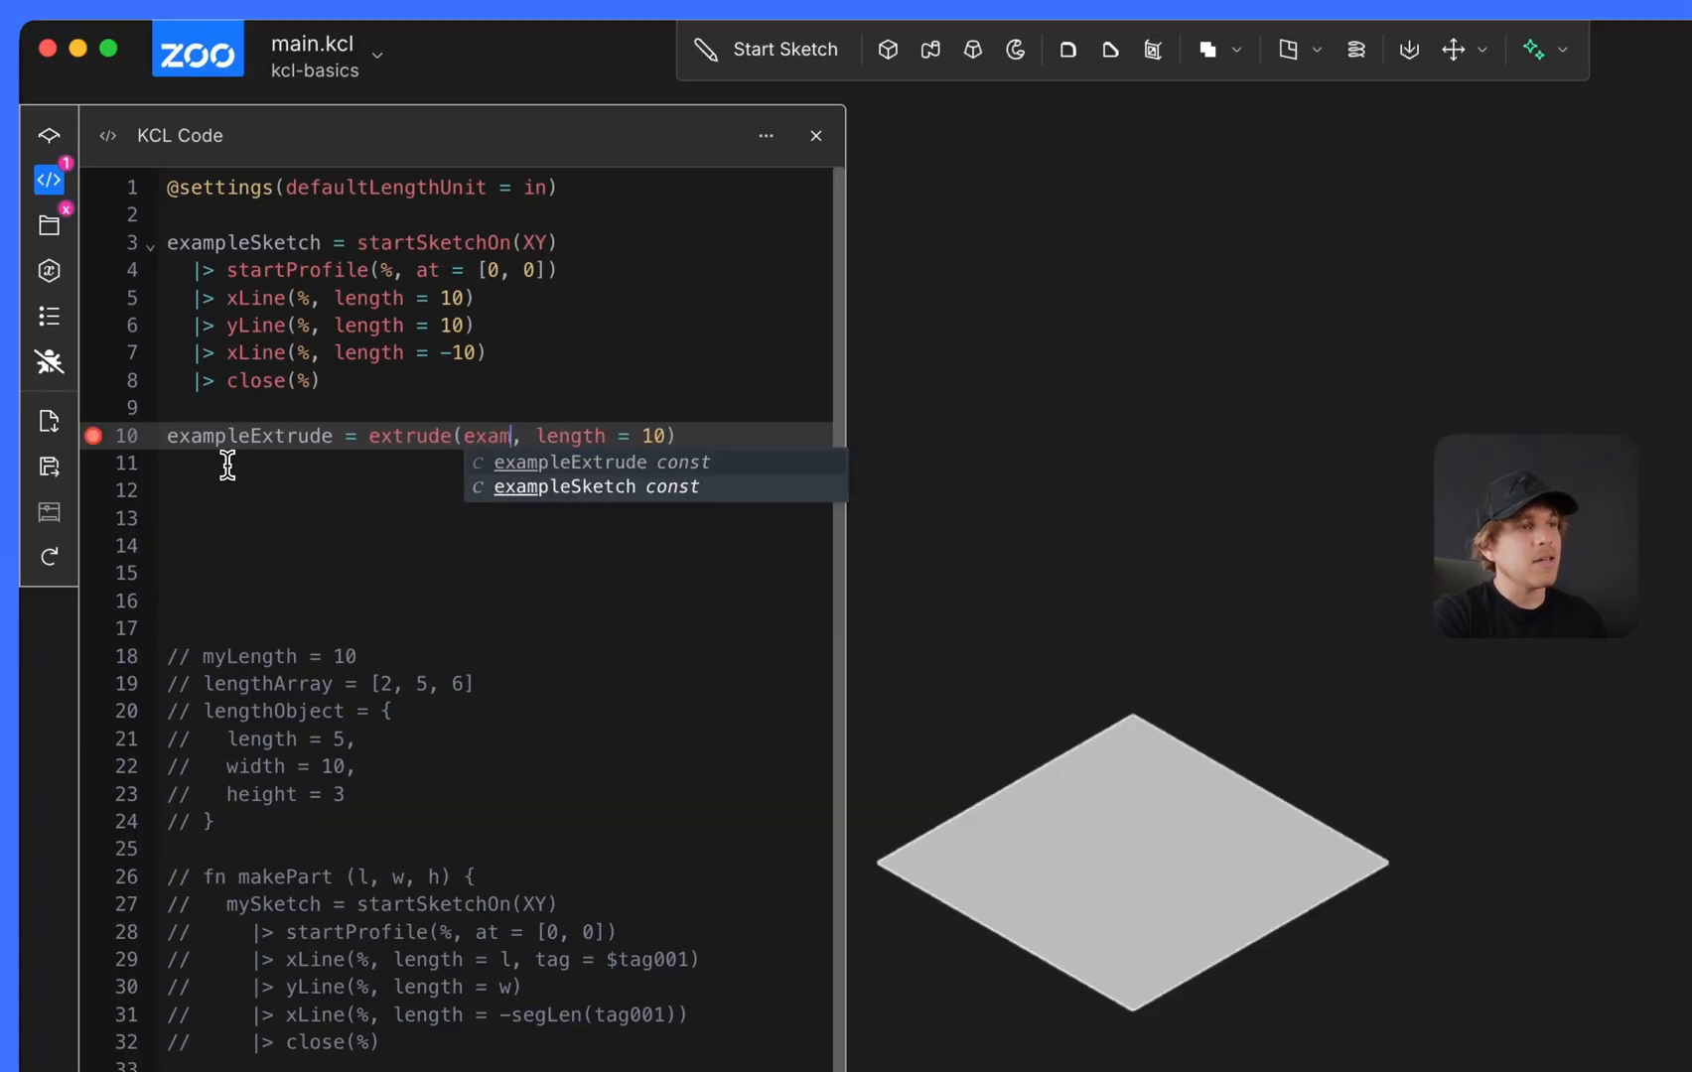
pyautogui.press('Backspace')
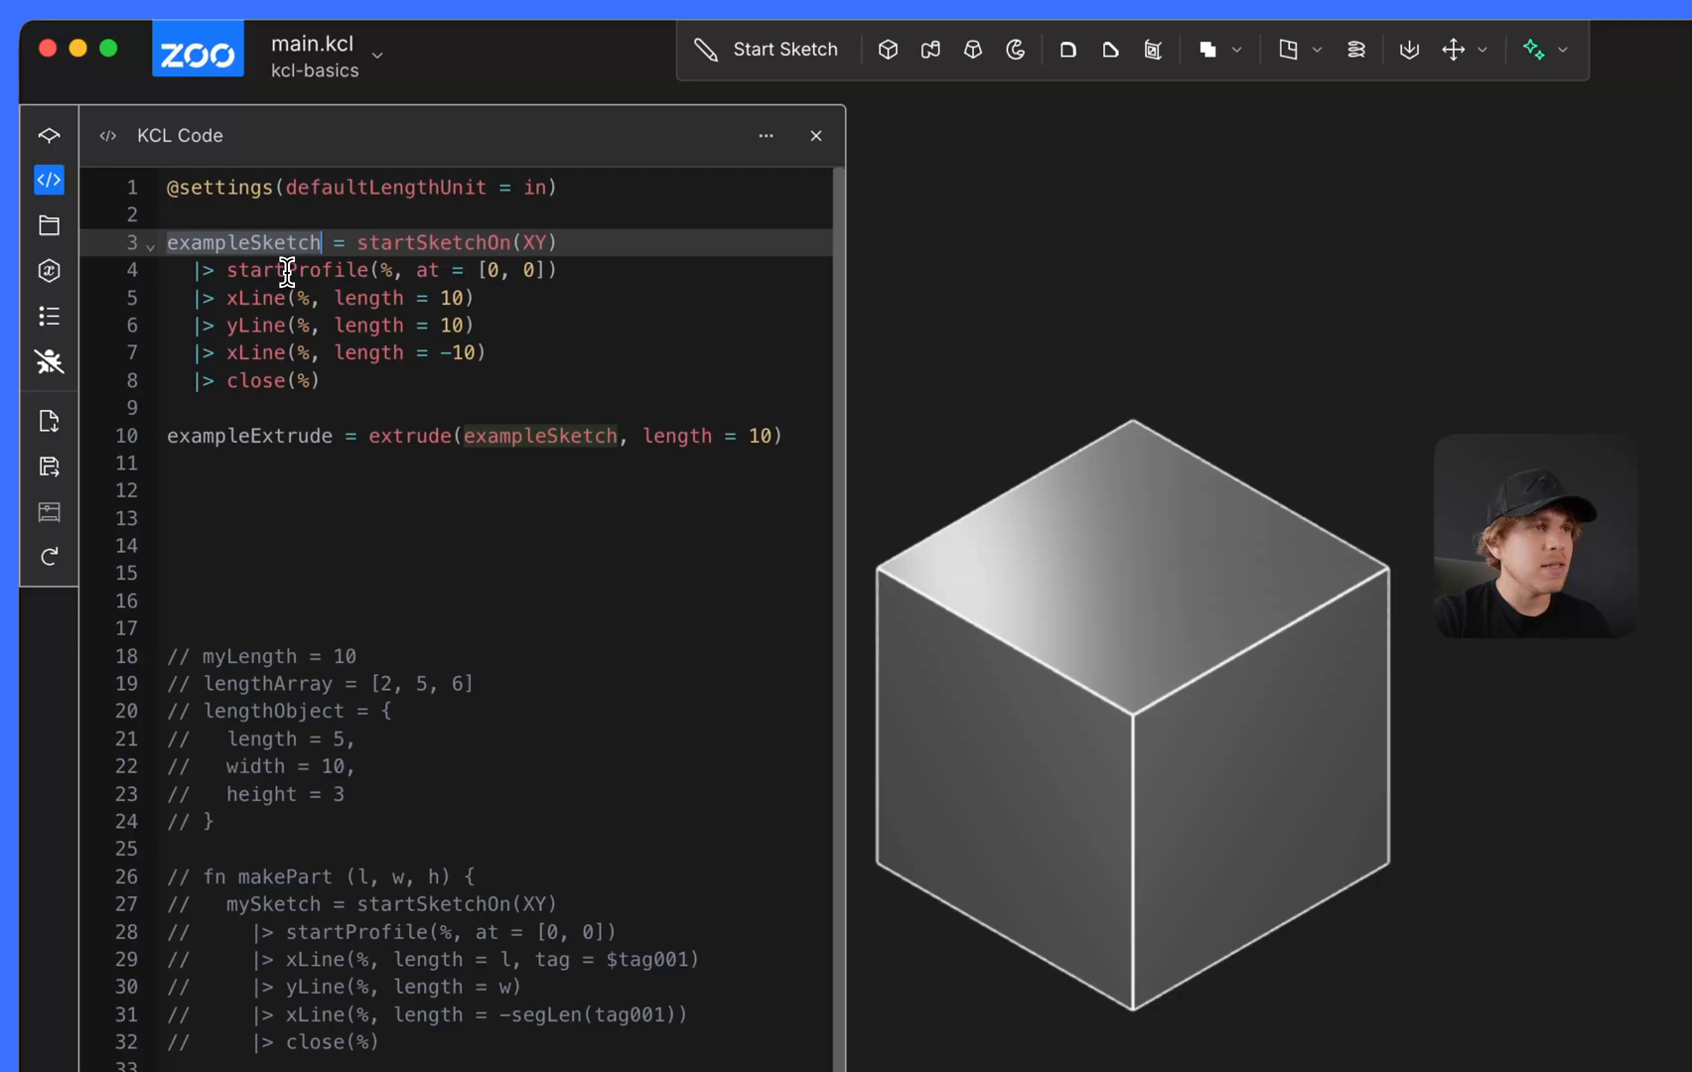
# - Comment out the square sketch and extrude code with Cmd+/
pyautogui.click(298, 298)
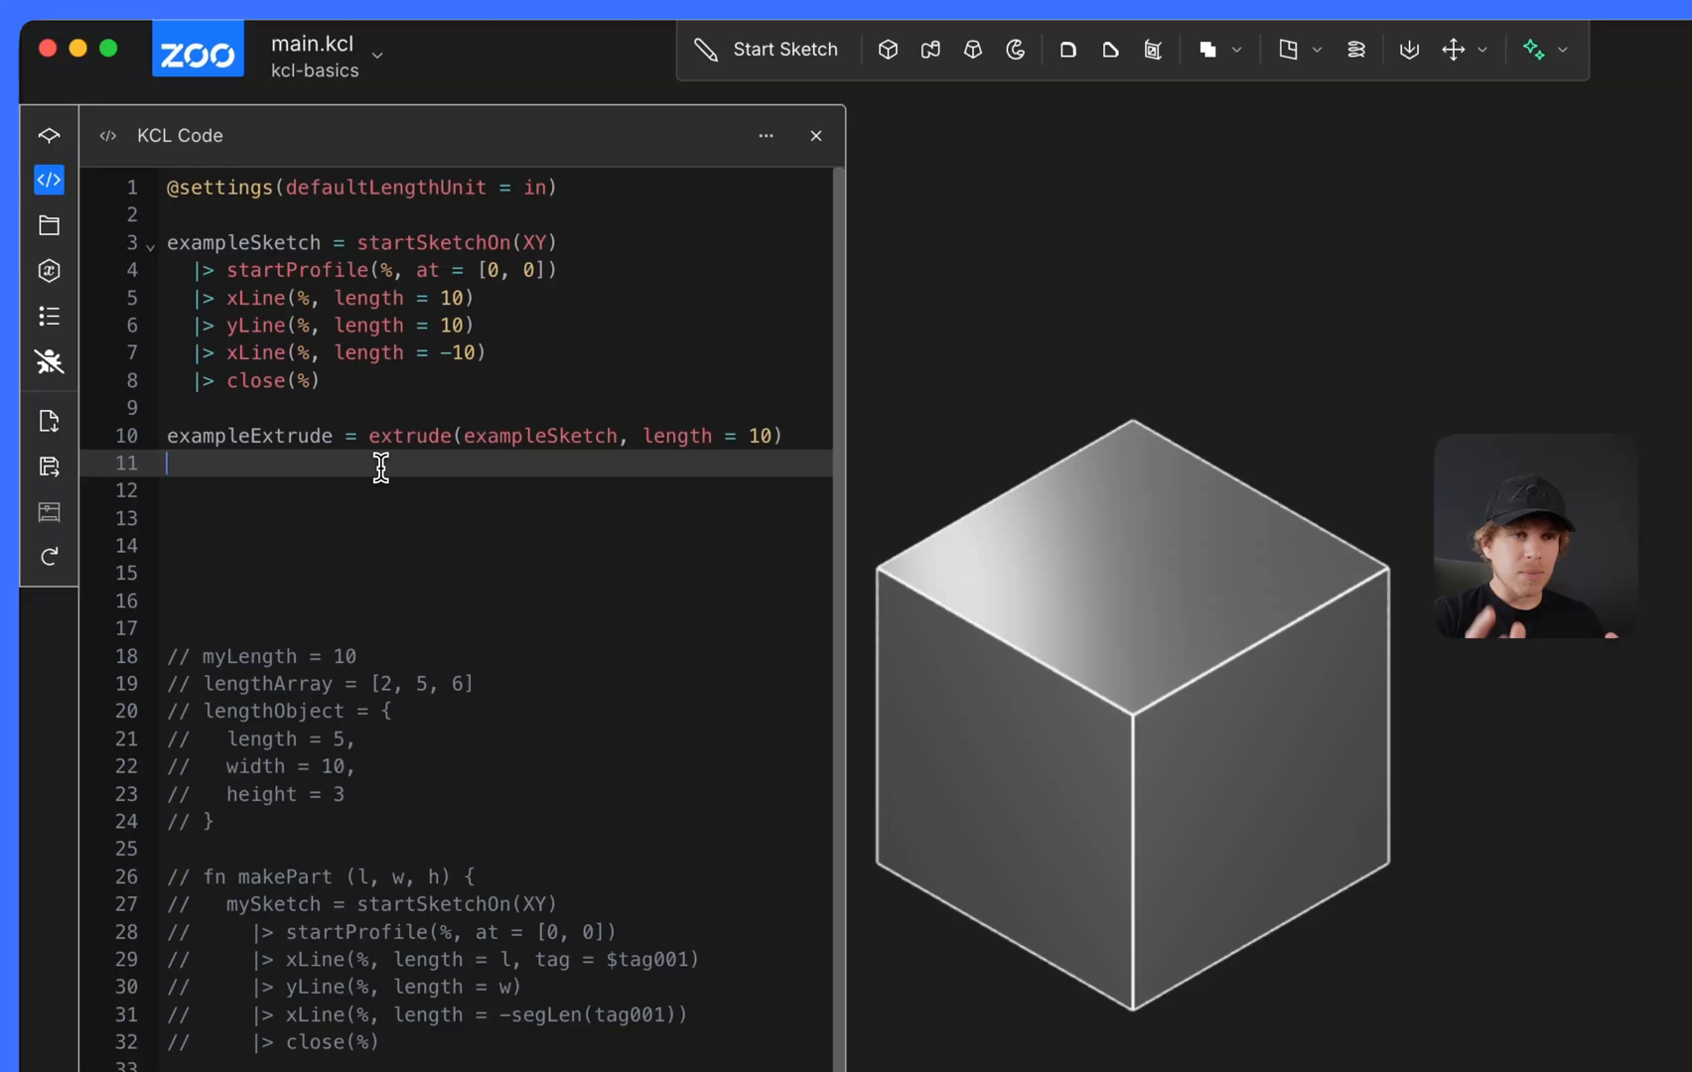
pyautogui.moveTo(346, 517)
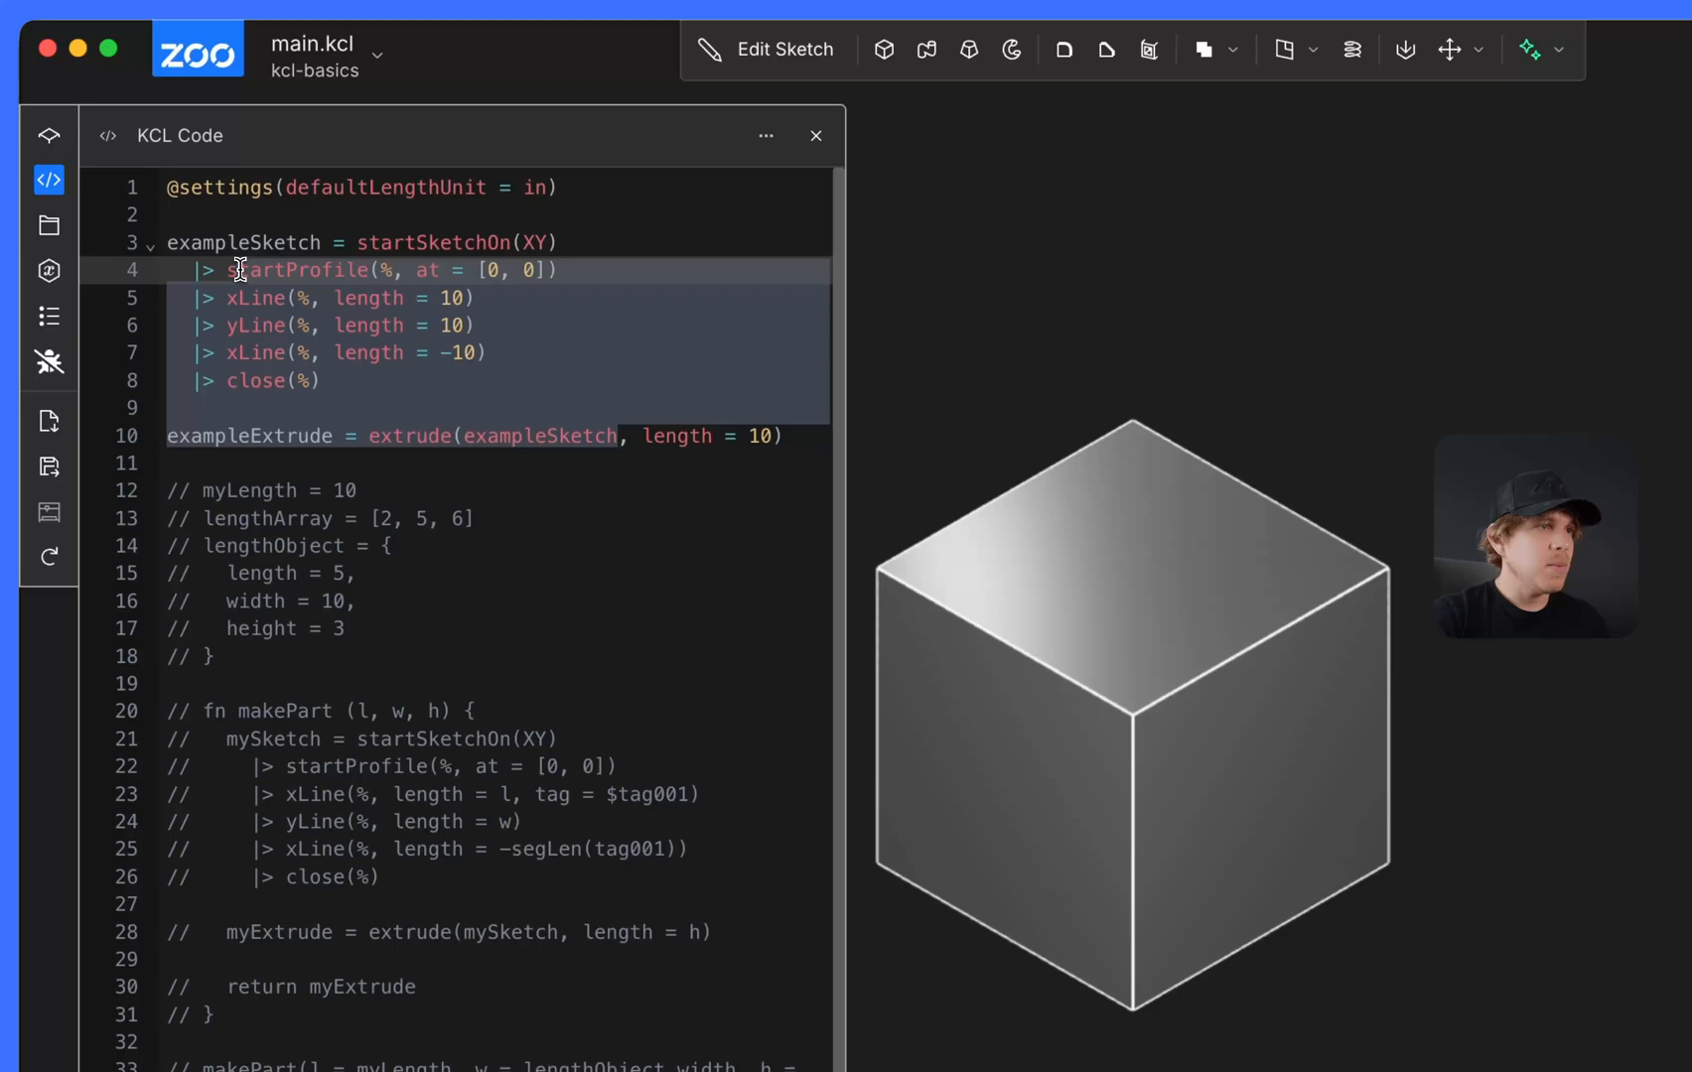
pyautogui.press('Cmd+/')
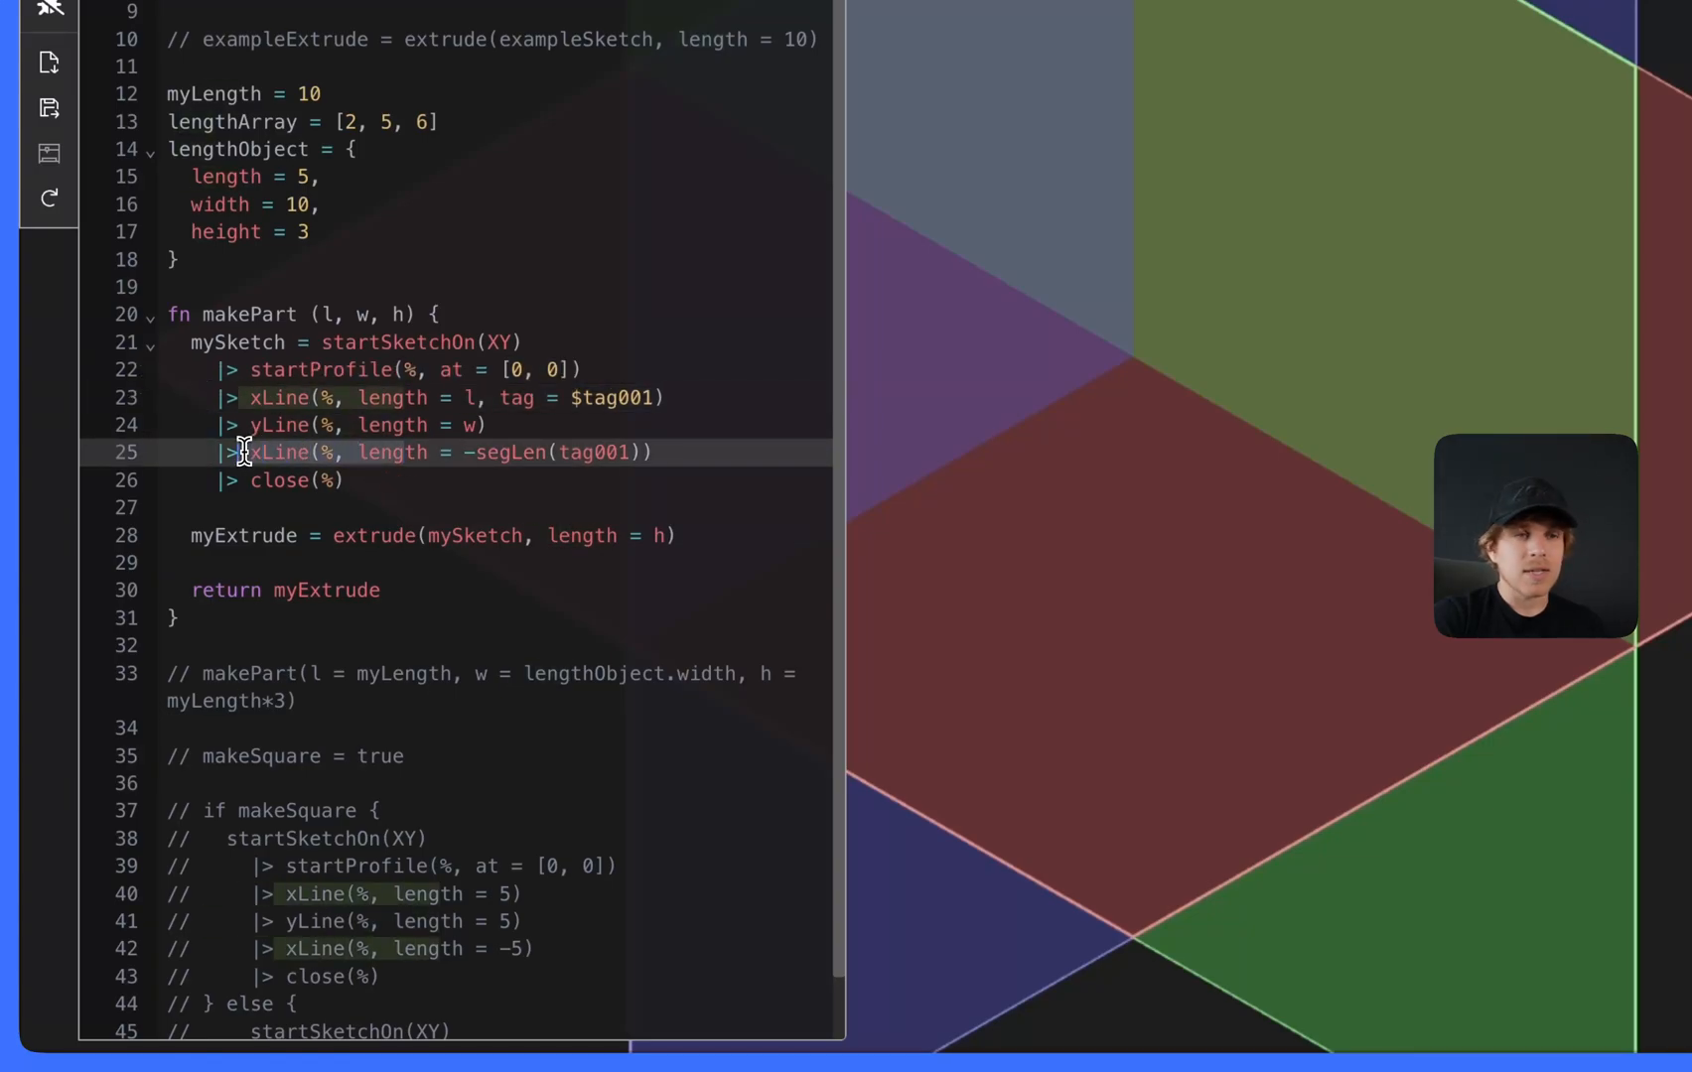
pyautogui.moveTo(286, 452)
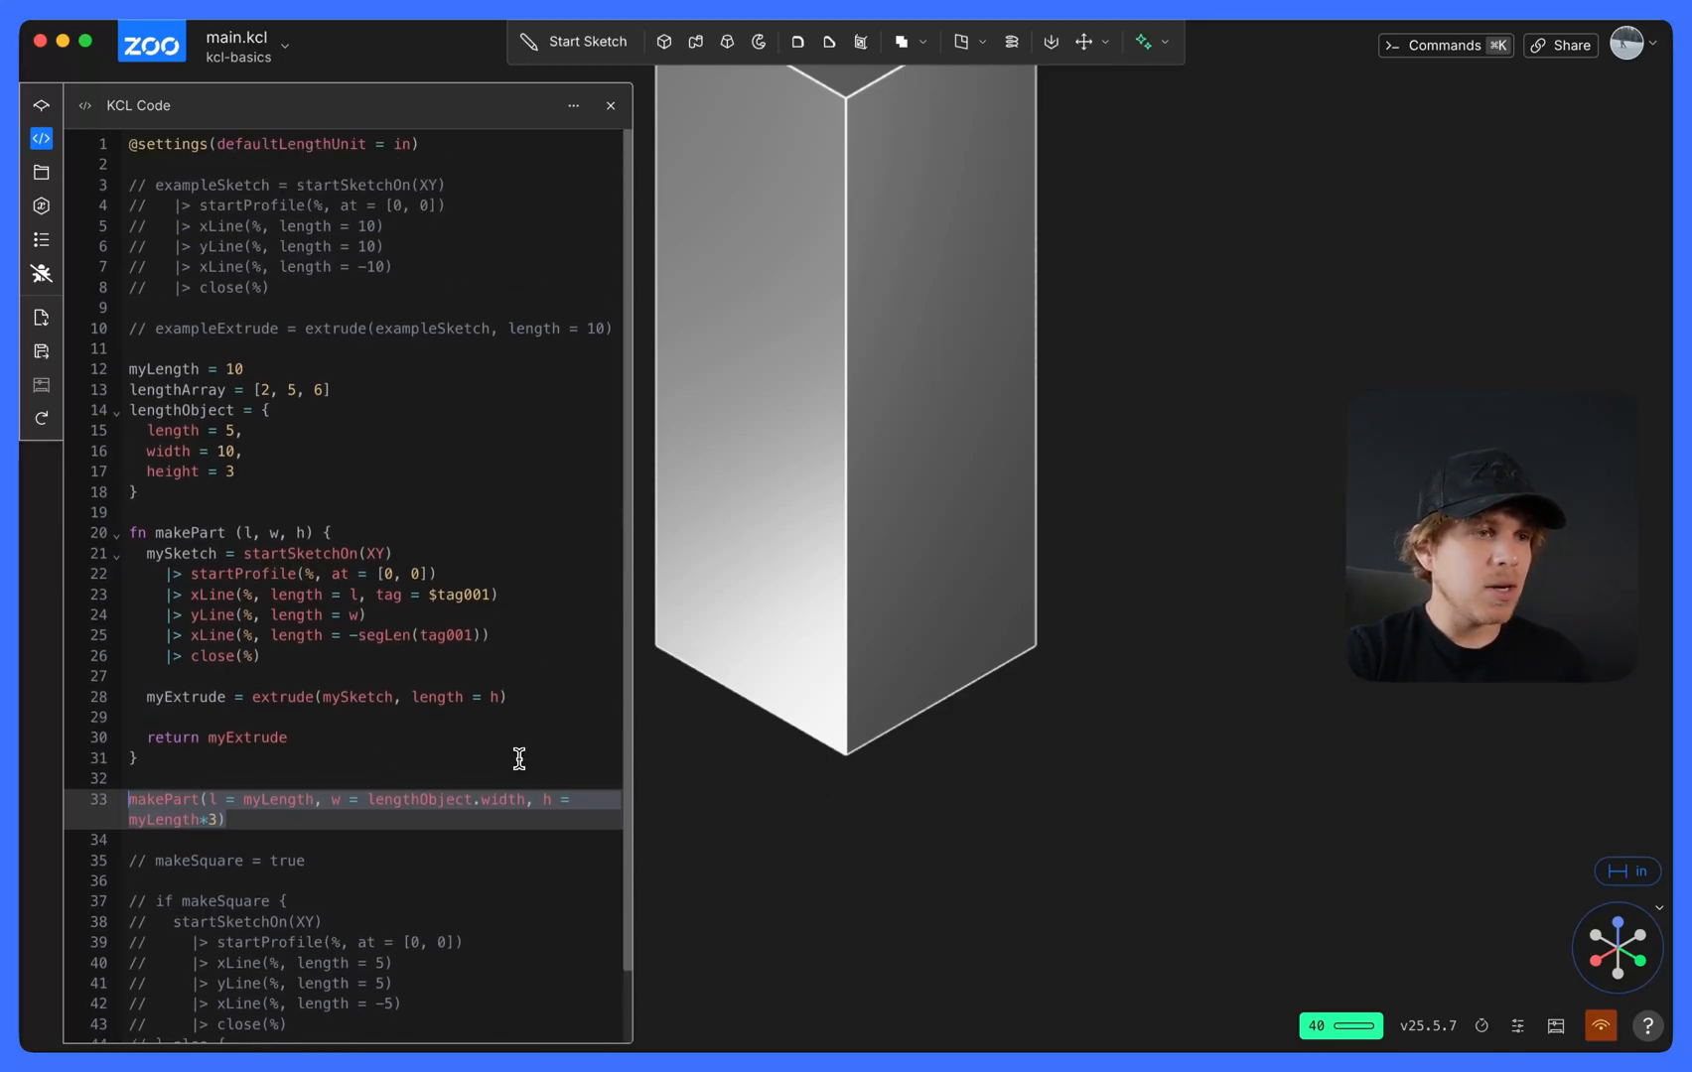
# - Set the makePart call to l = lengthArray[2], h = sqrt(myLength), then comment it out
pyautogui.doubleClick(265, 799)
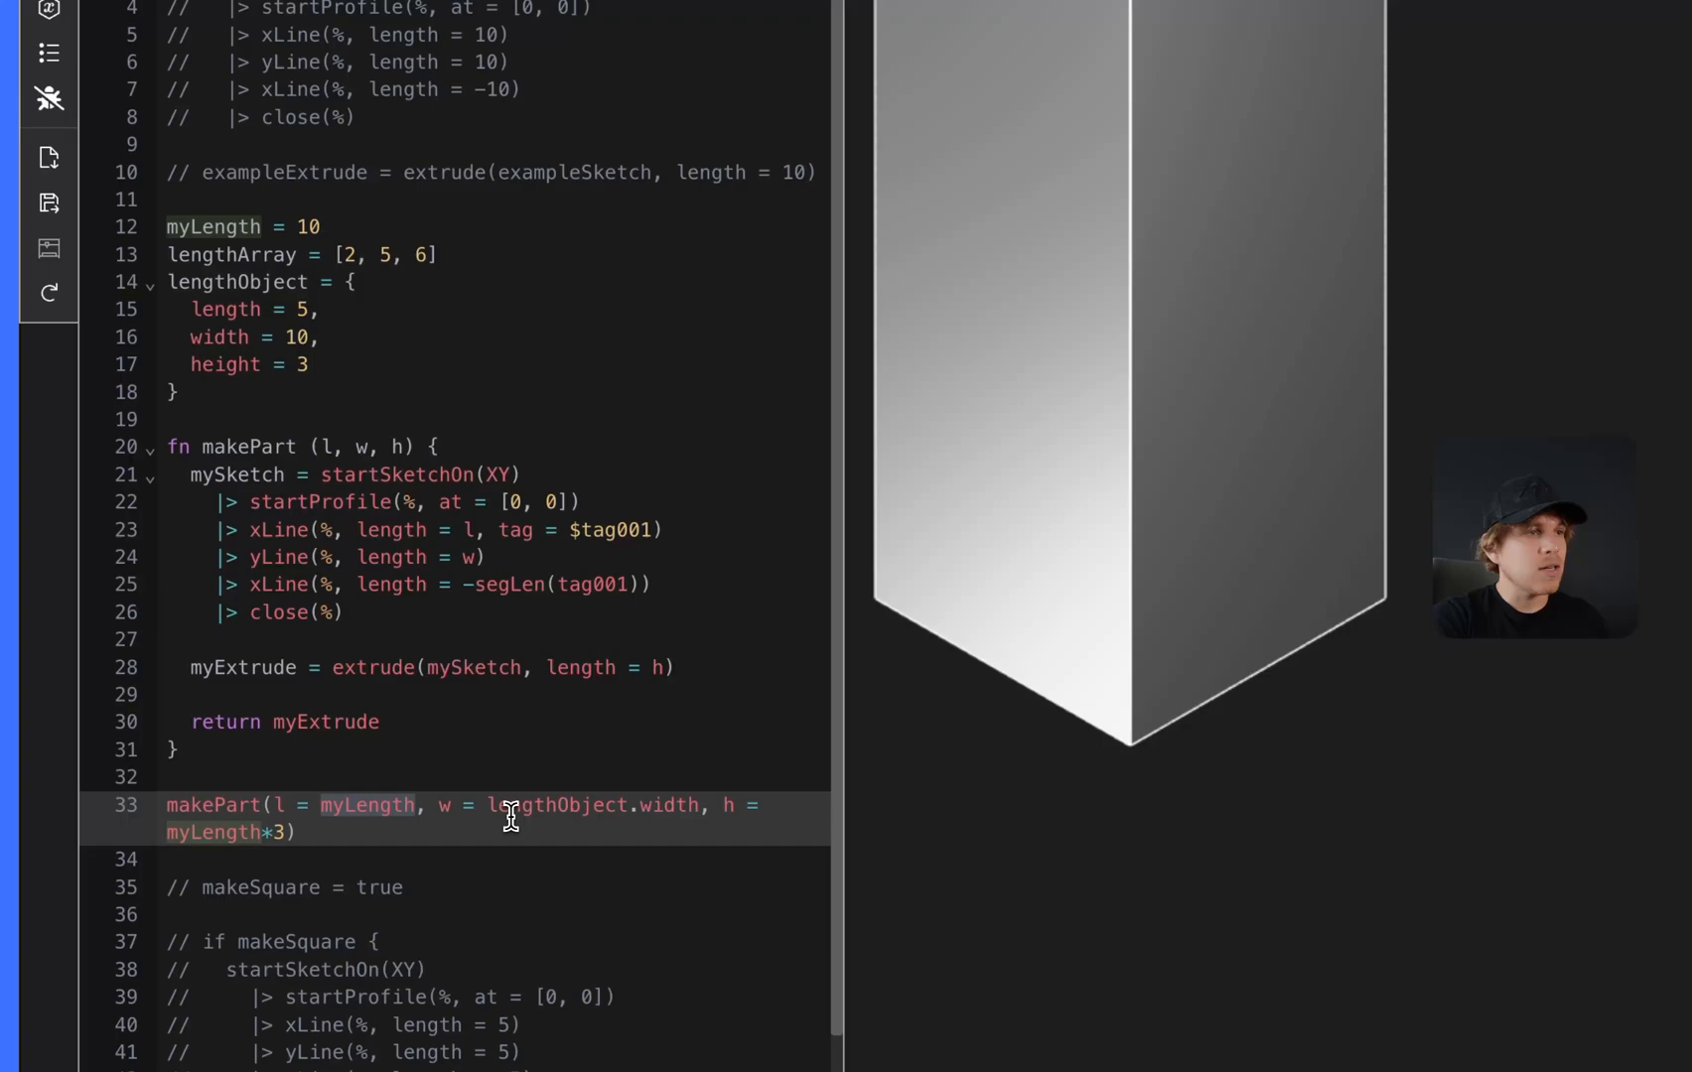
pyautogui.write('lengthArray')
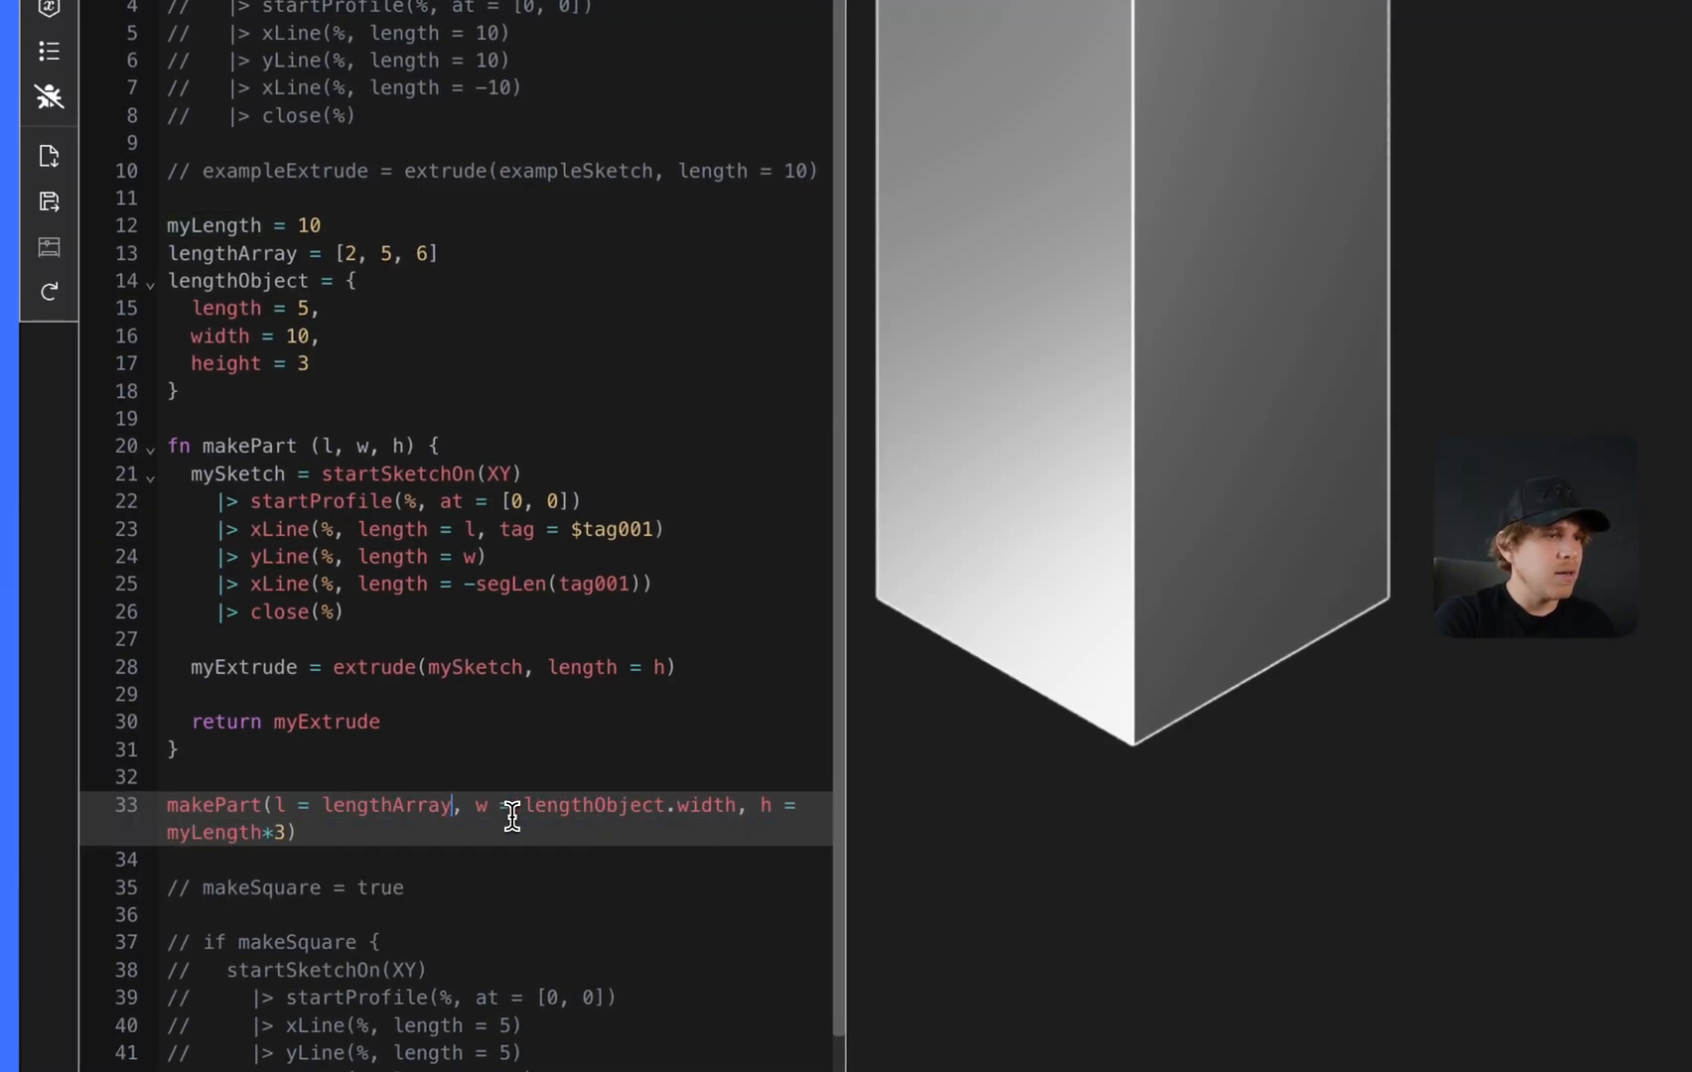
pyautogui.write('[2]')
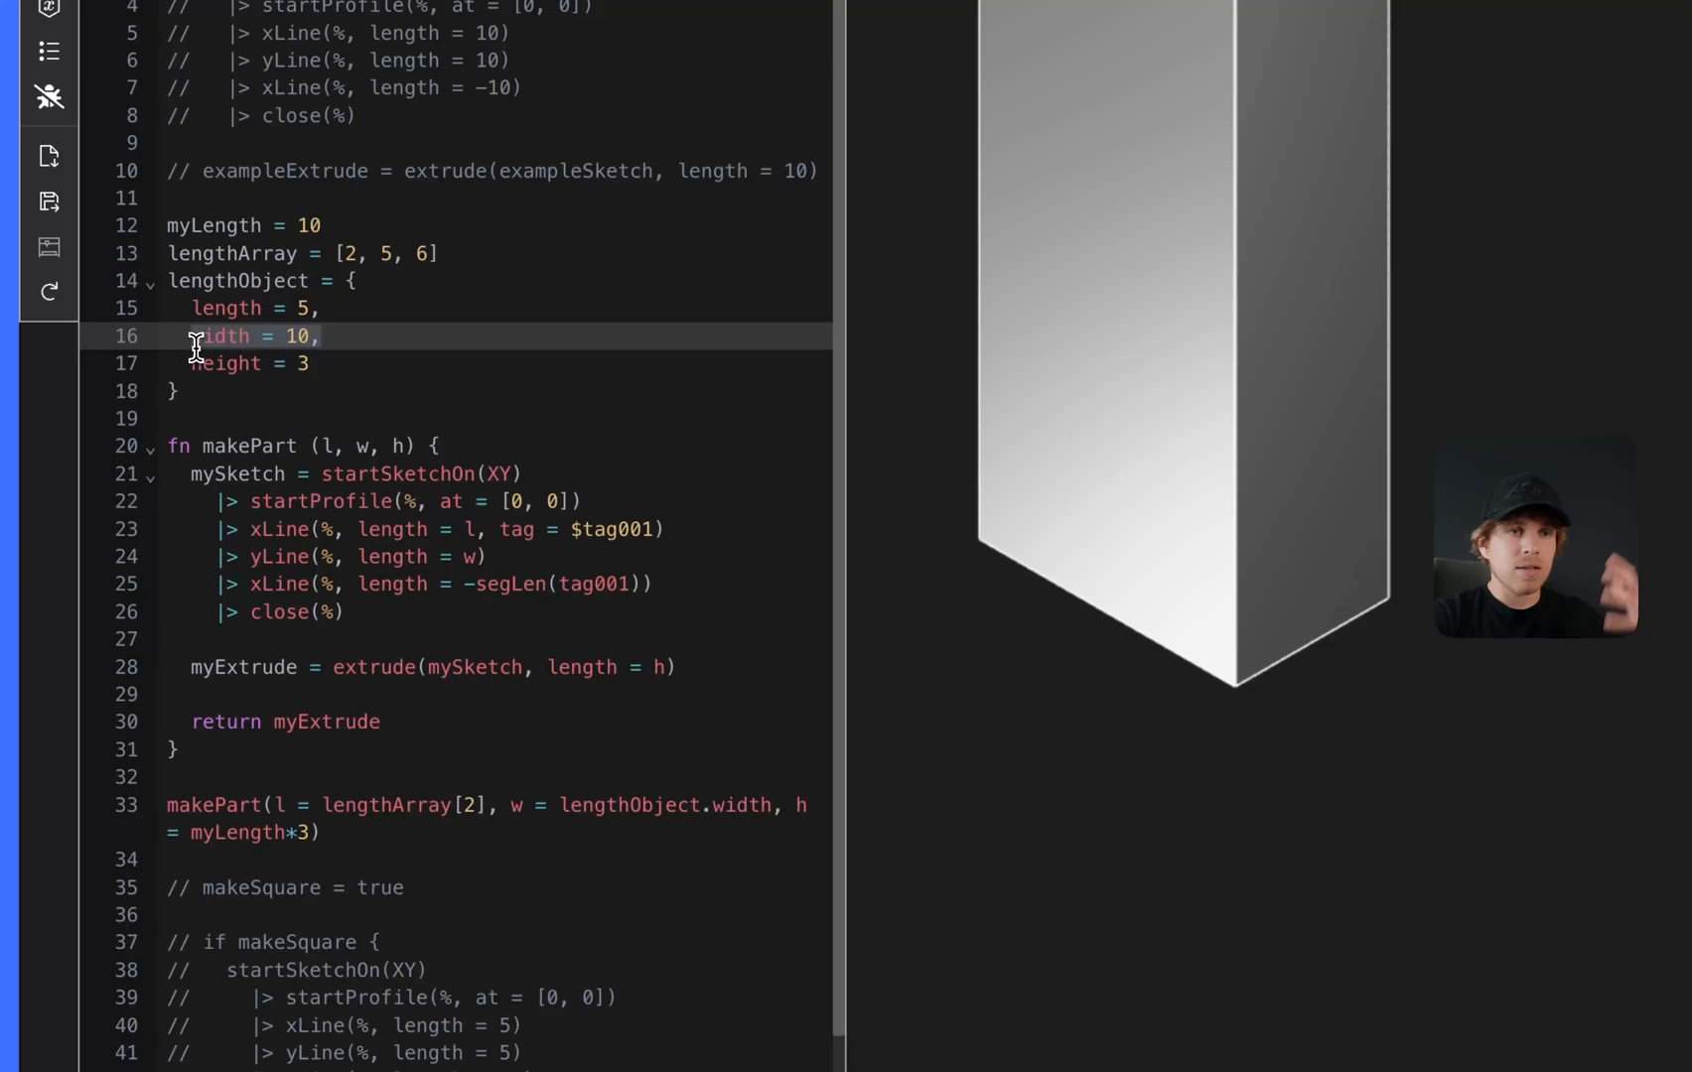
pyautogui.moveTo(611, 739)
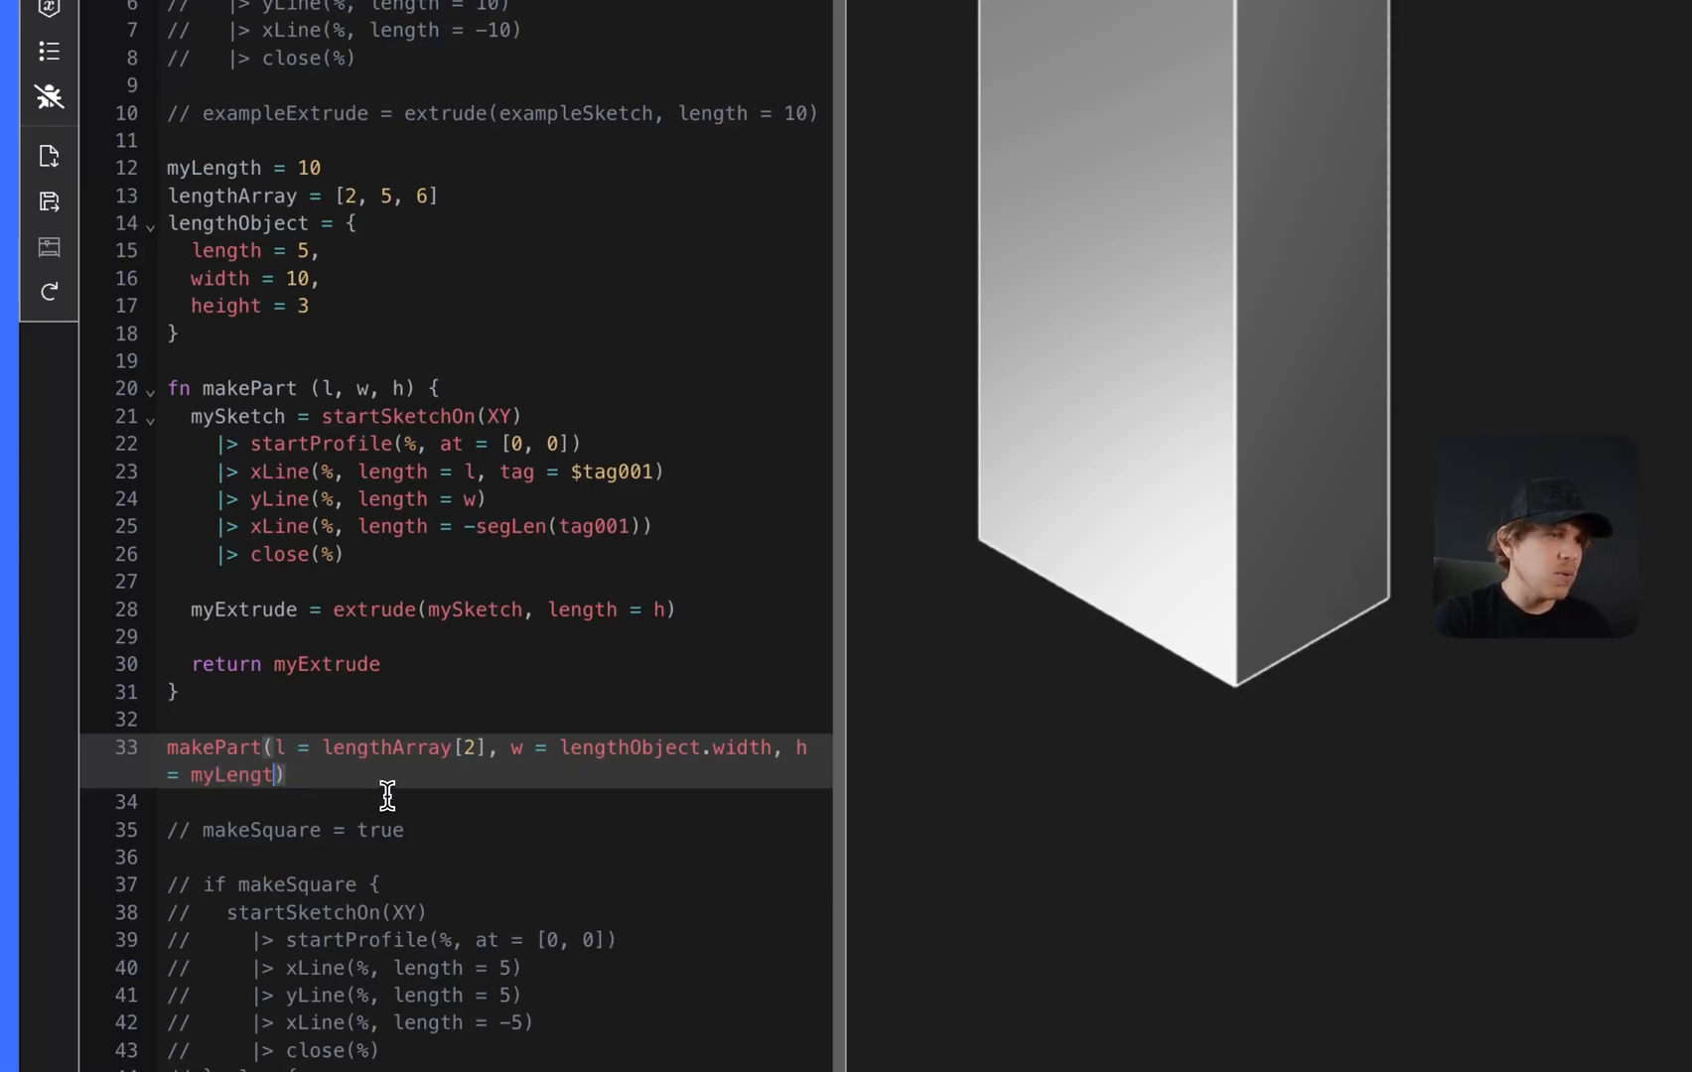
pyautogui.write('h')
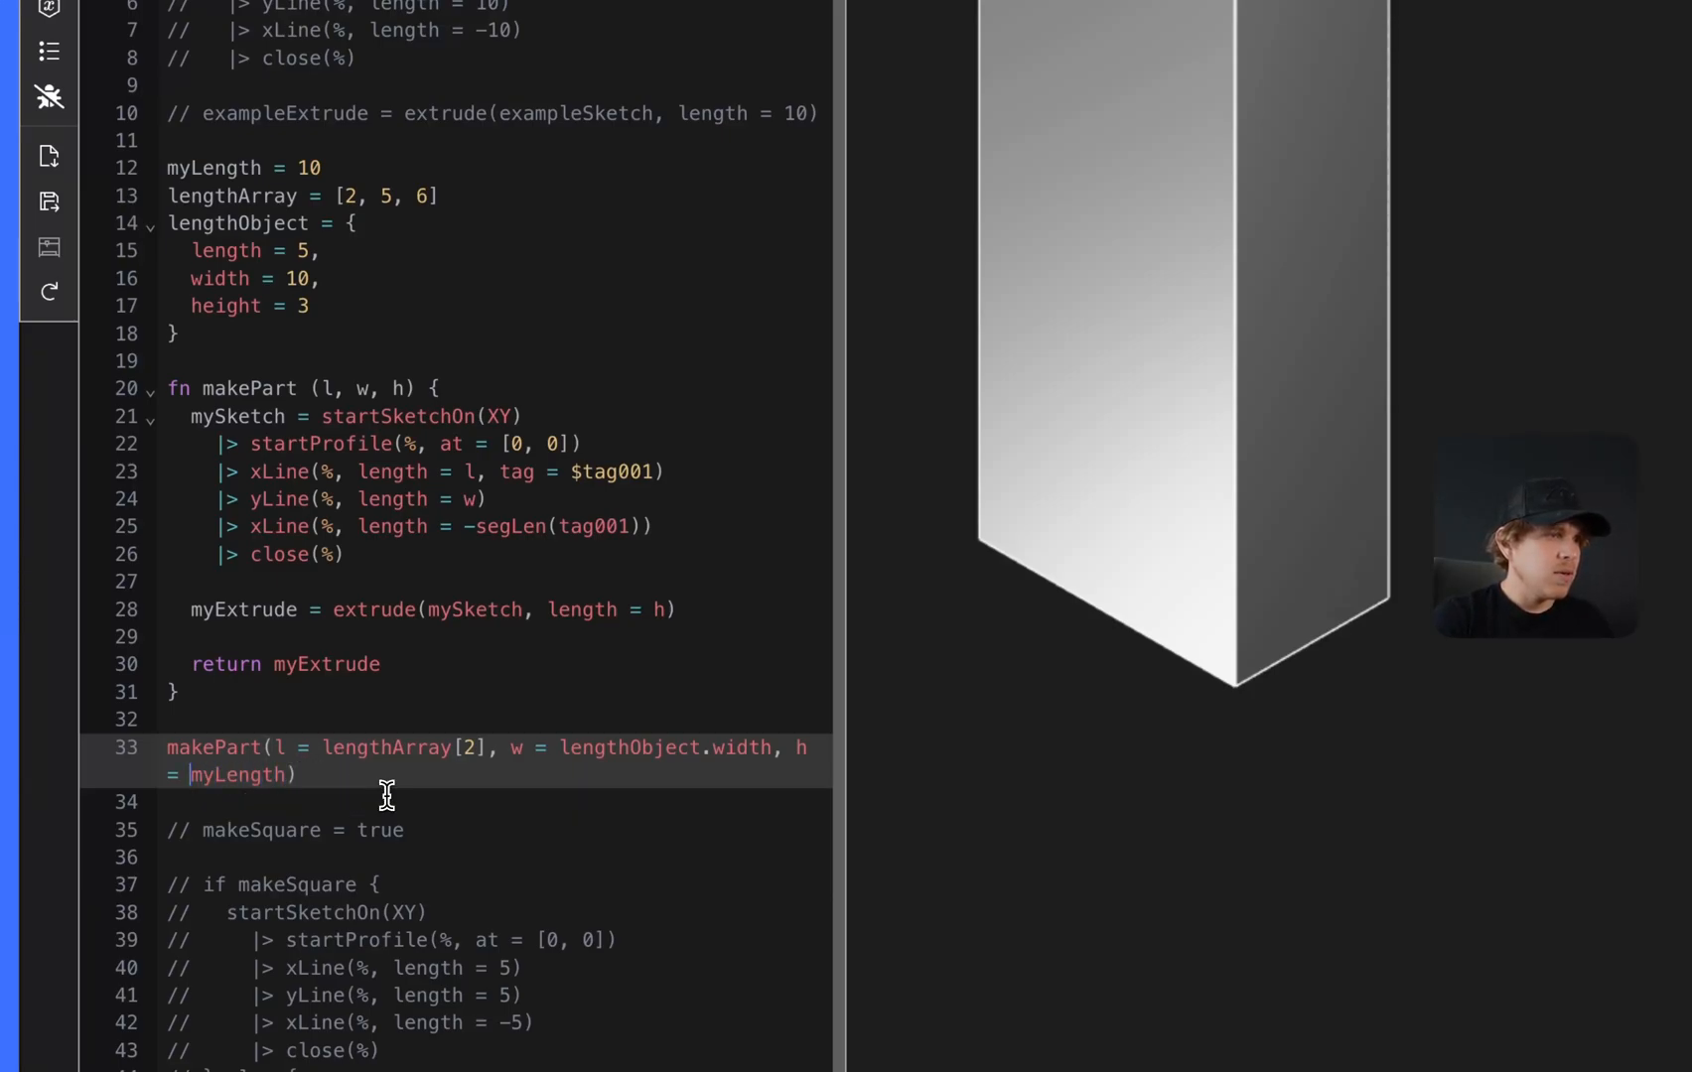
pyautogui.write('sqrt(')
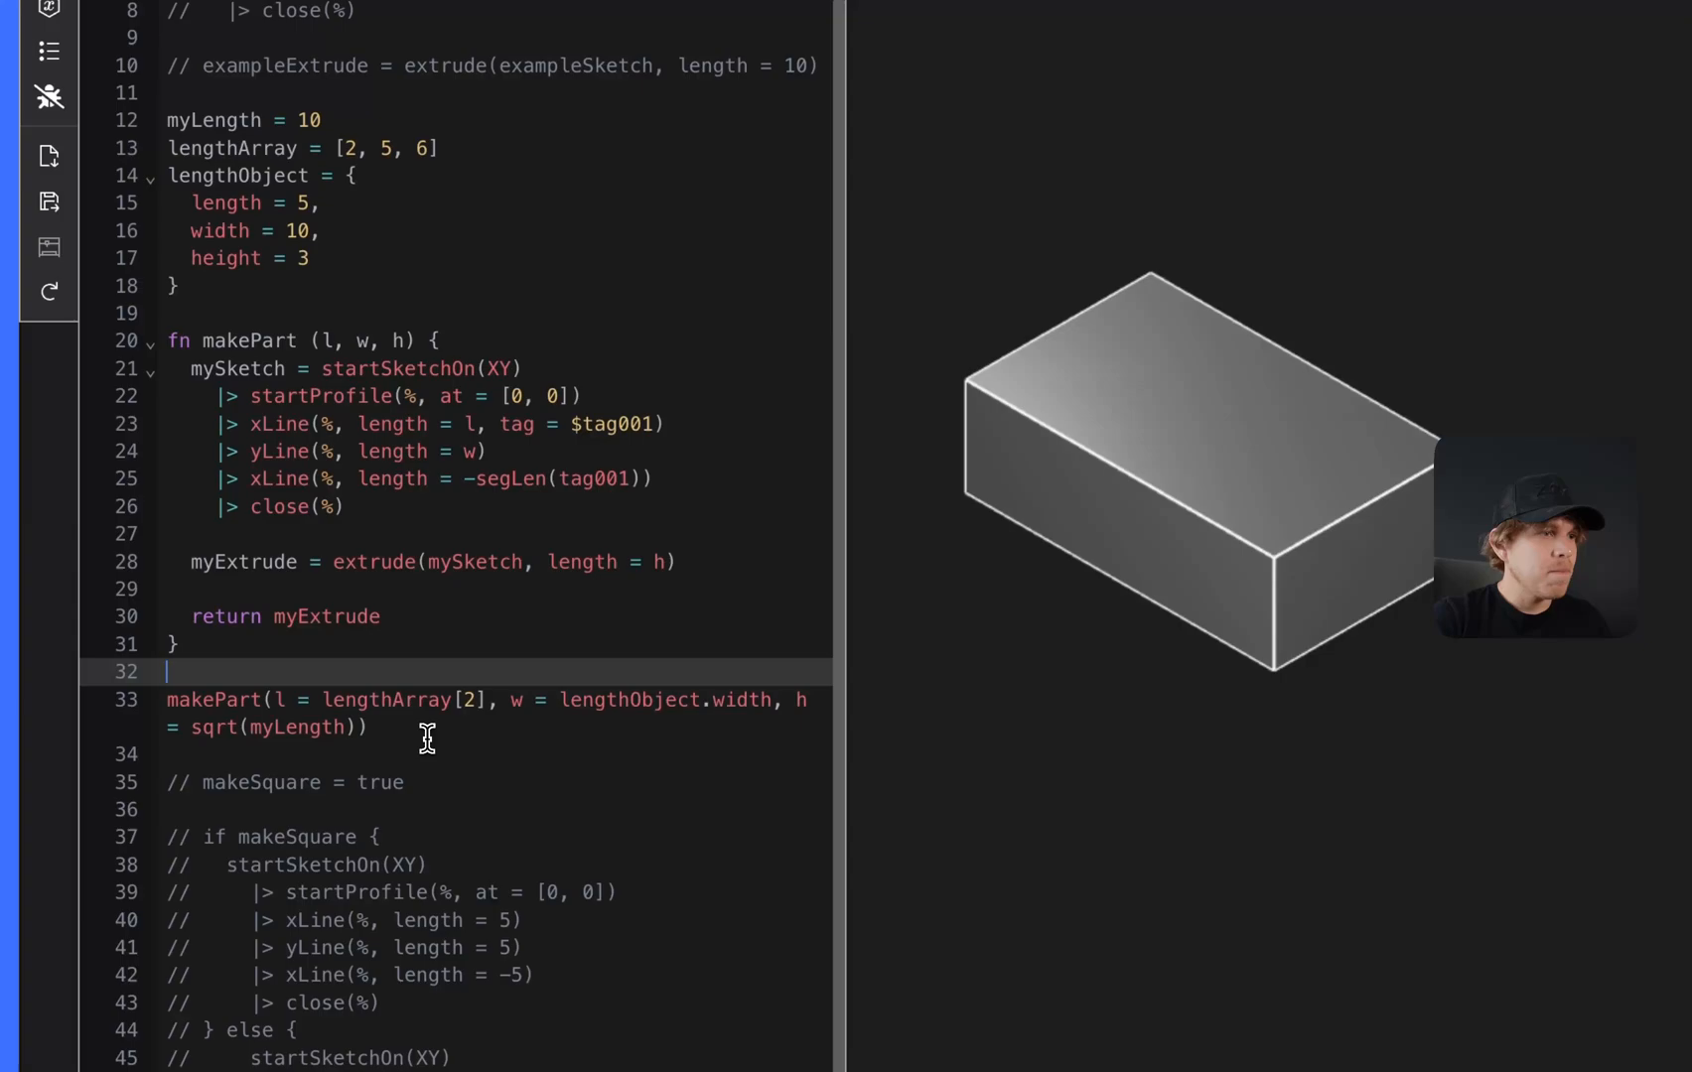
pyautogui.press('Ctrl+/')
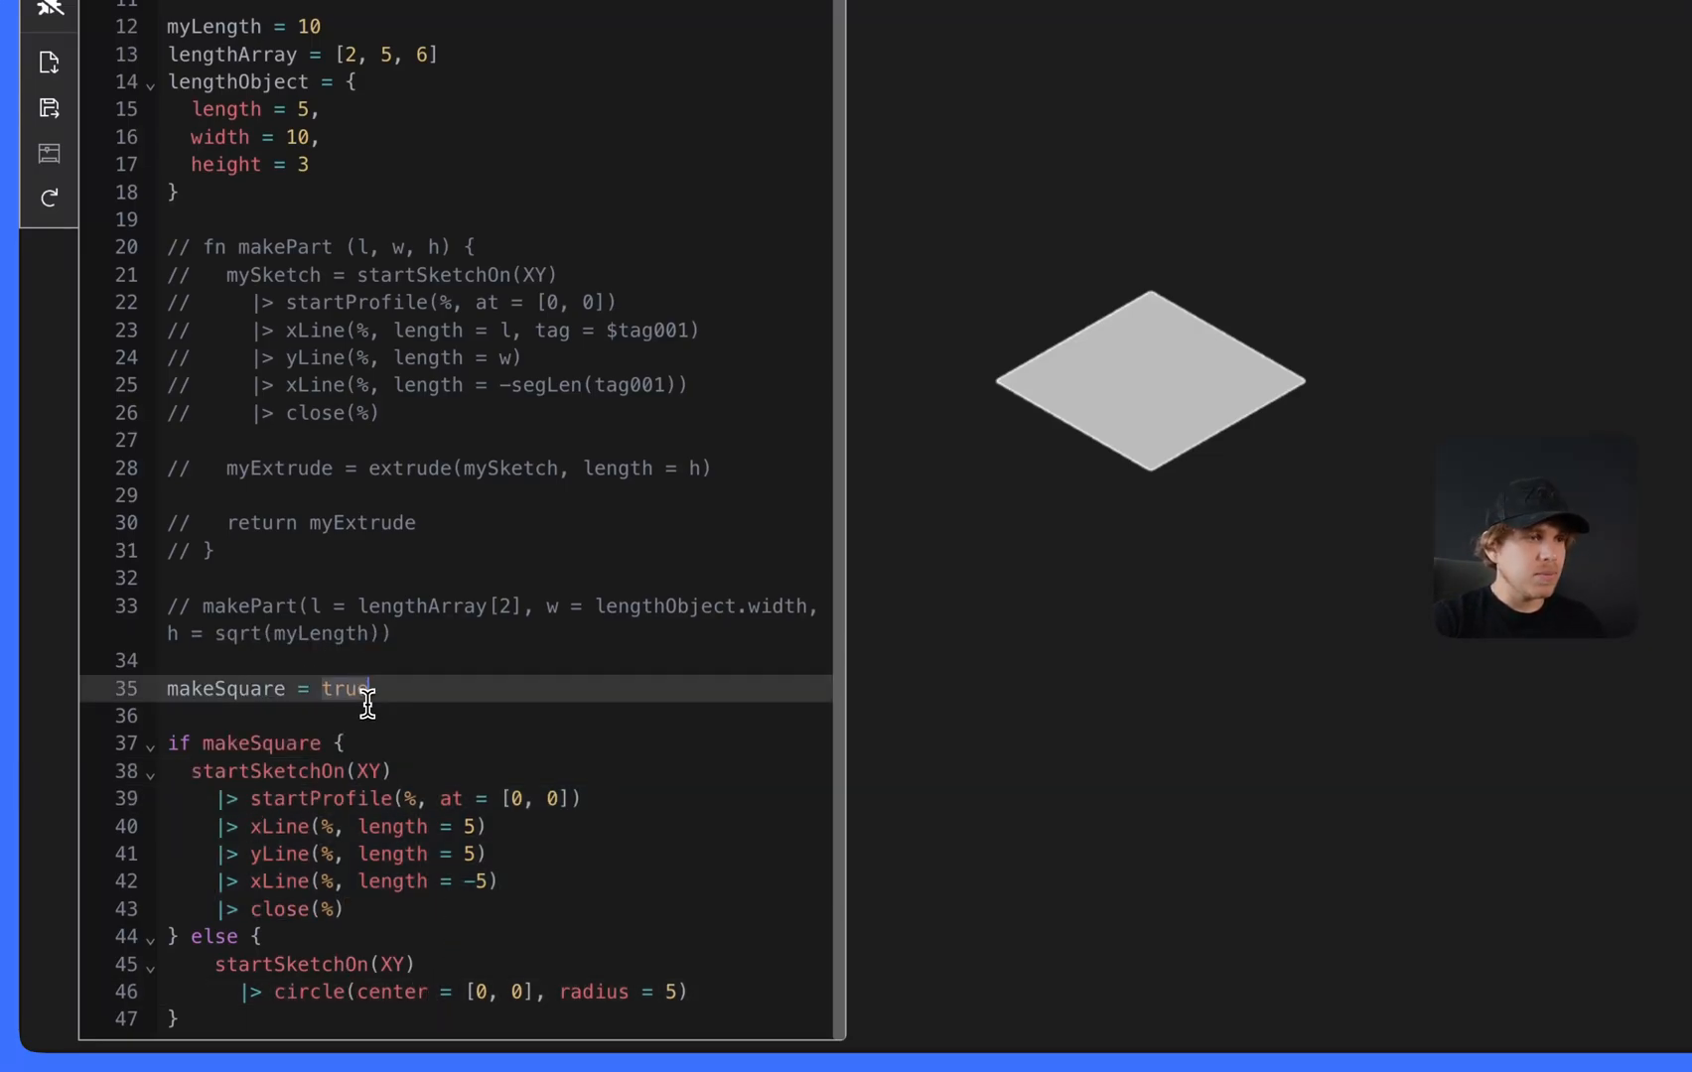
# - Change makeSquare from true to false
pyautogui.write('false')
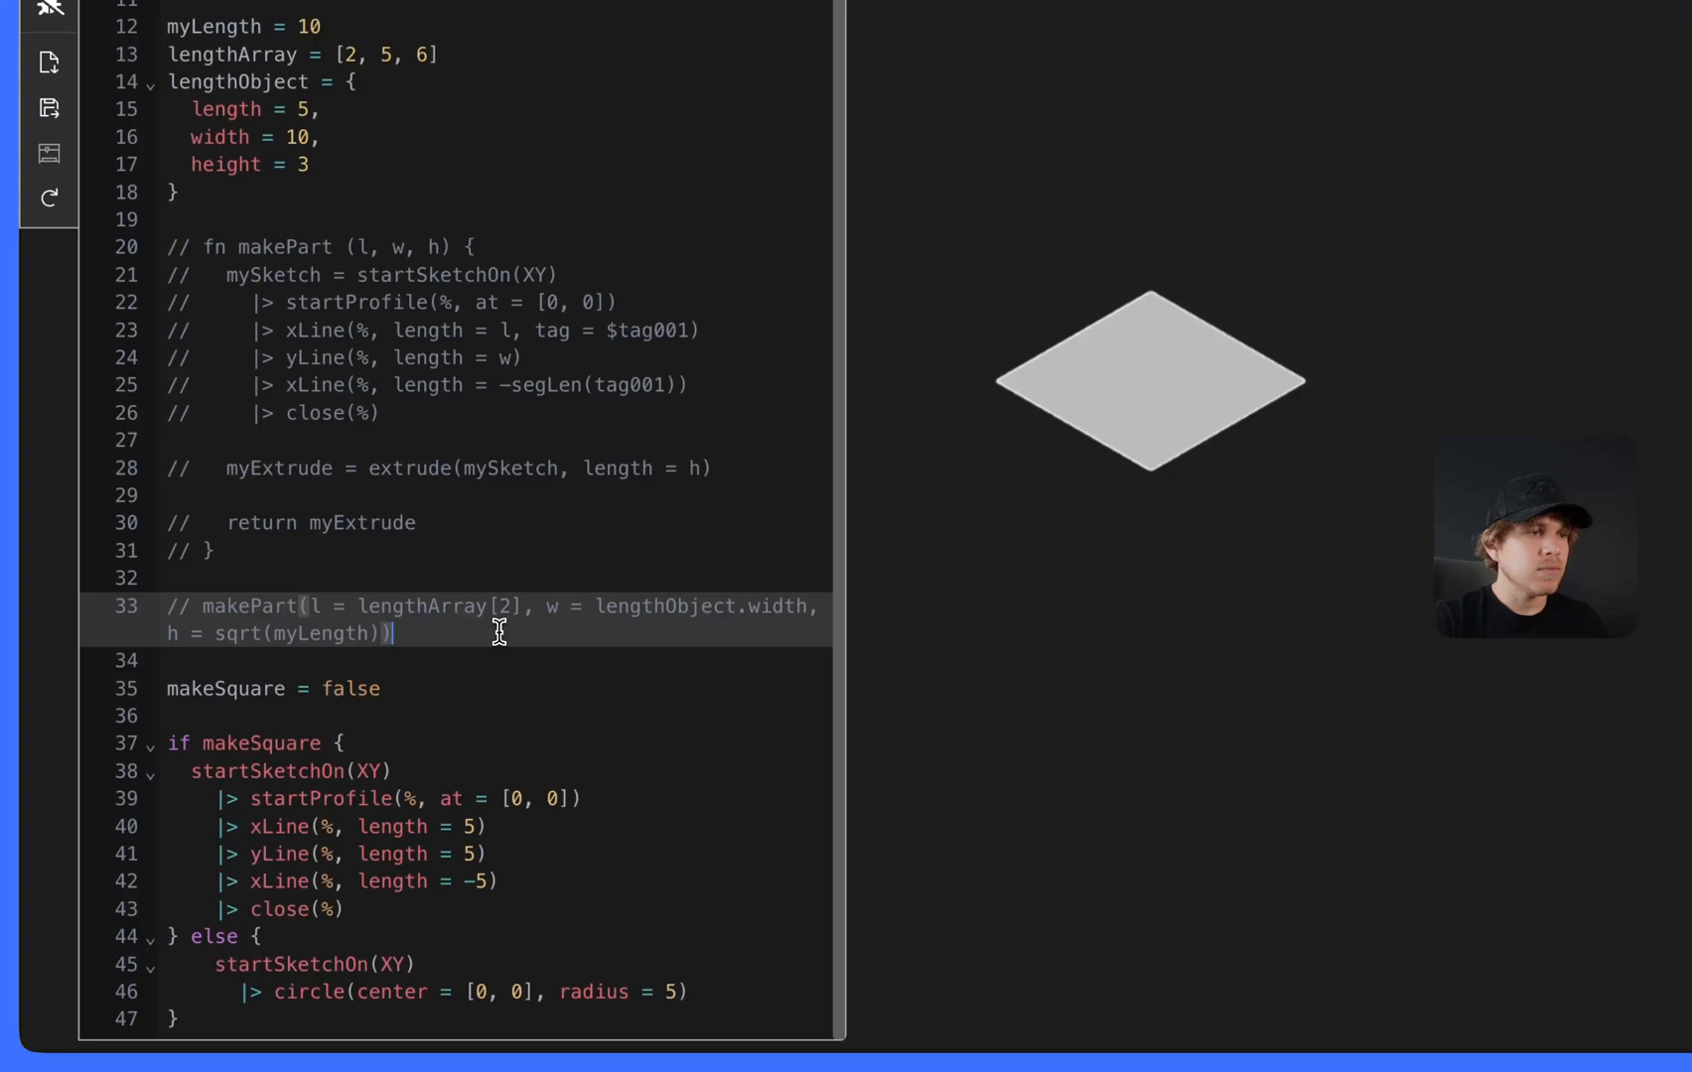